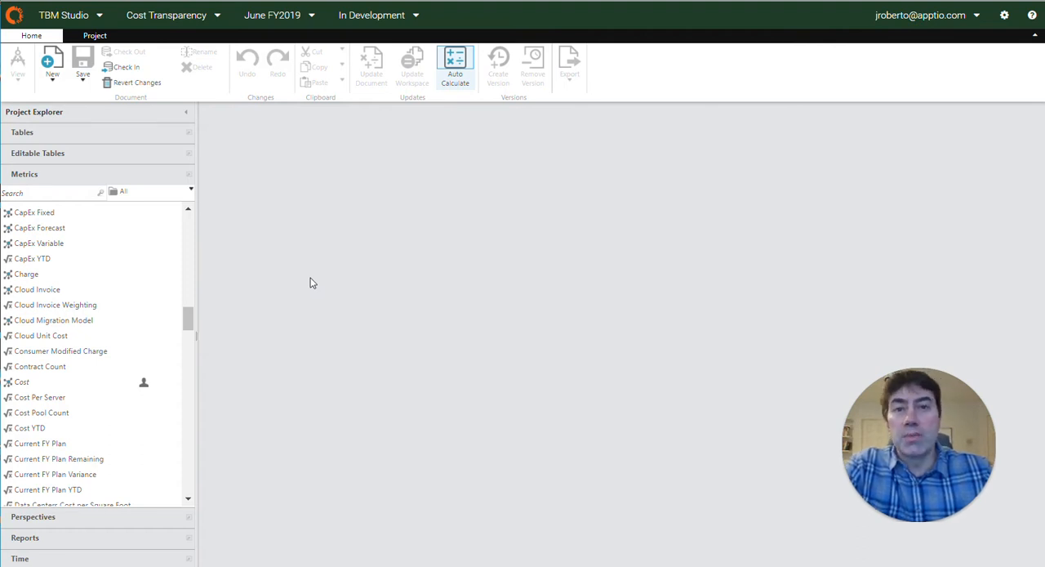
pyautogui.moveTo(310, 274)
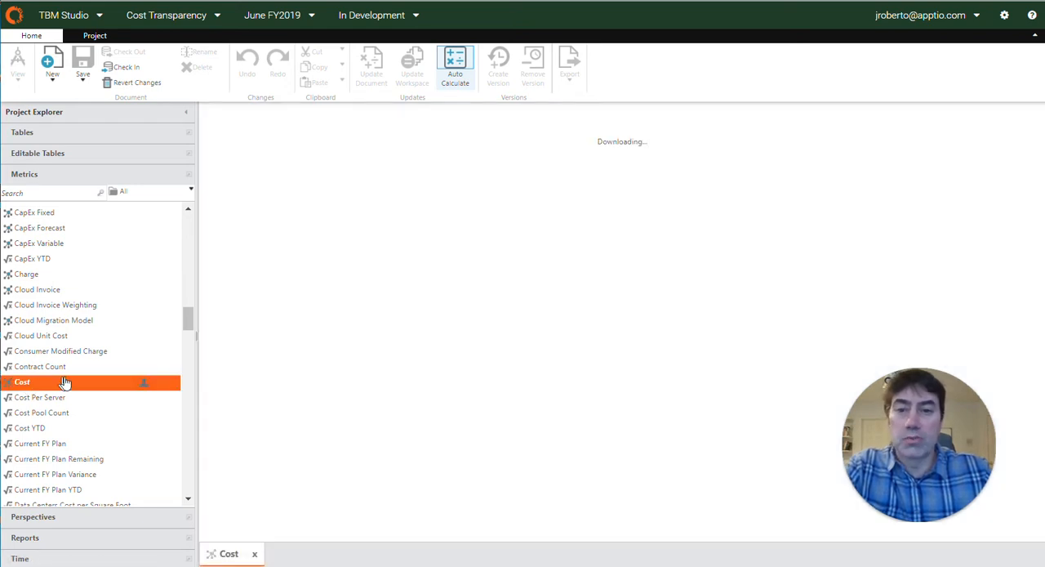
# Open the Cost modeled metric from Metrics in Project Explorer.
pyautogui.click(22, 381)
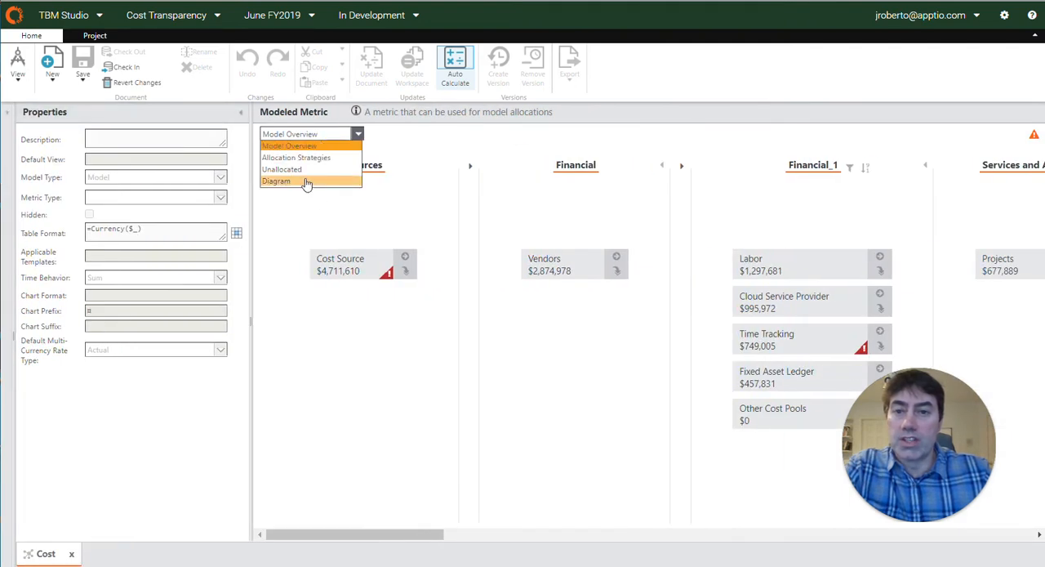
# Switch Cost to Diagram view and trace from Cost Source up to Business Unit Allocation.
pyautogui.click(277, 181)
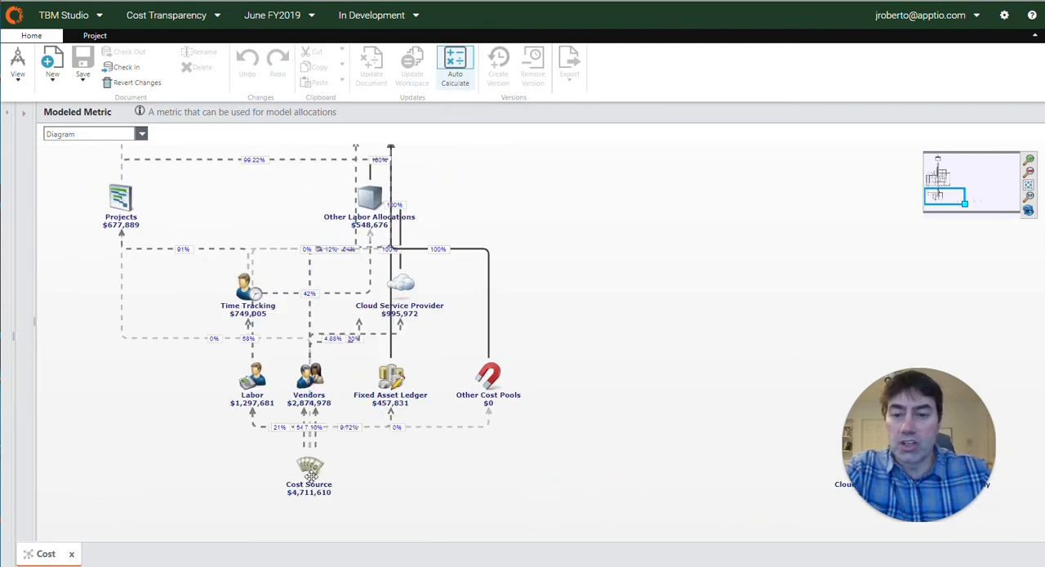
pyautogui.click(309, 469)
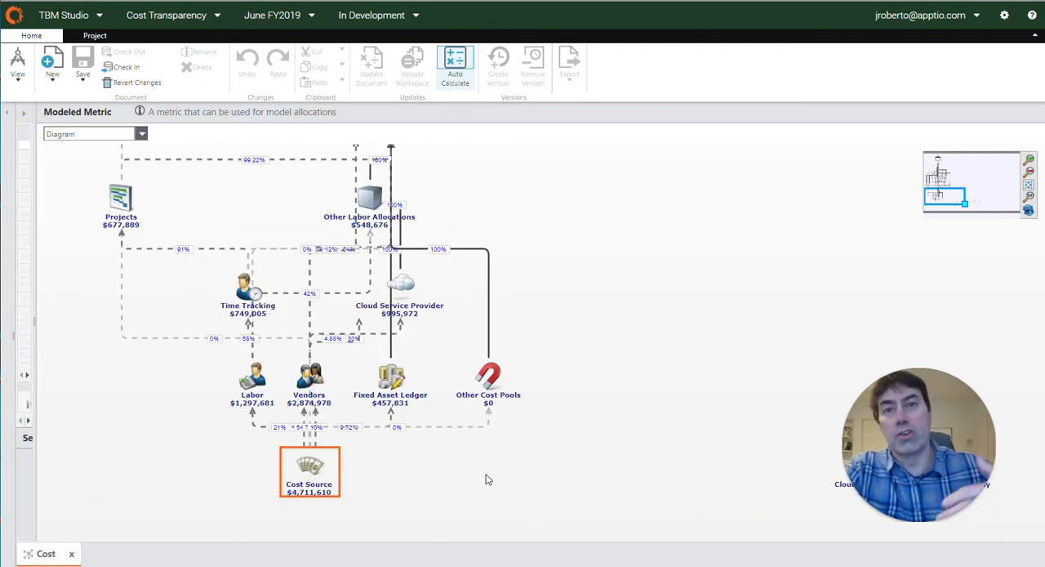
pyautogui.moveTo(340, 488)
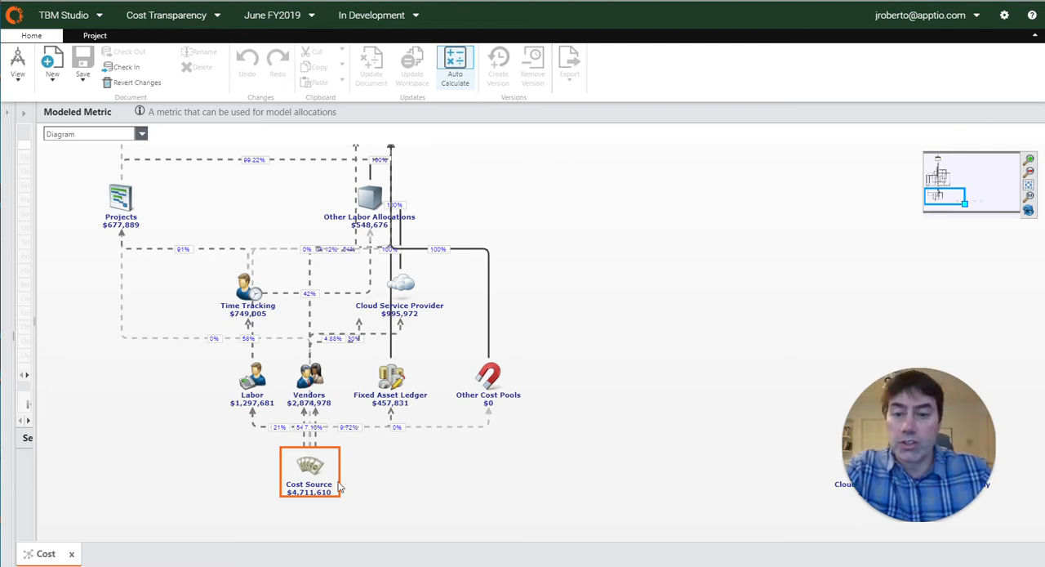
pyautogui.moveTo(501, 450)
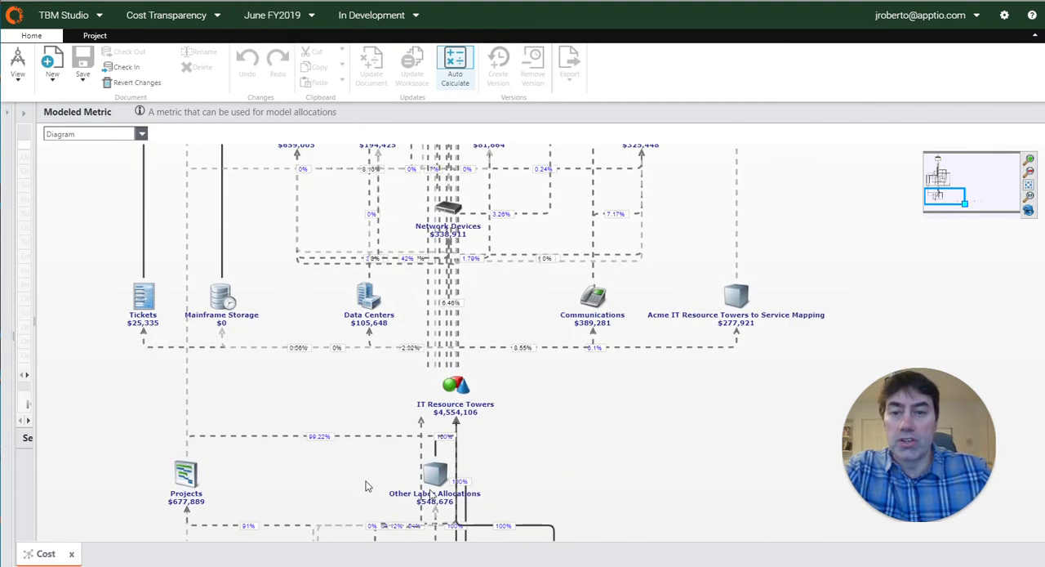
pyautogui.moveTo(275, 278)
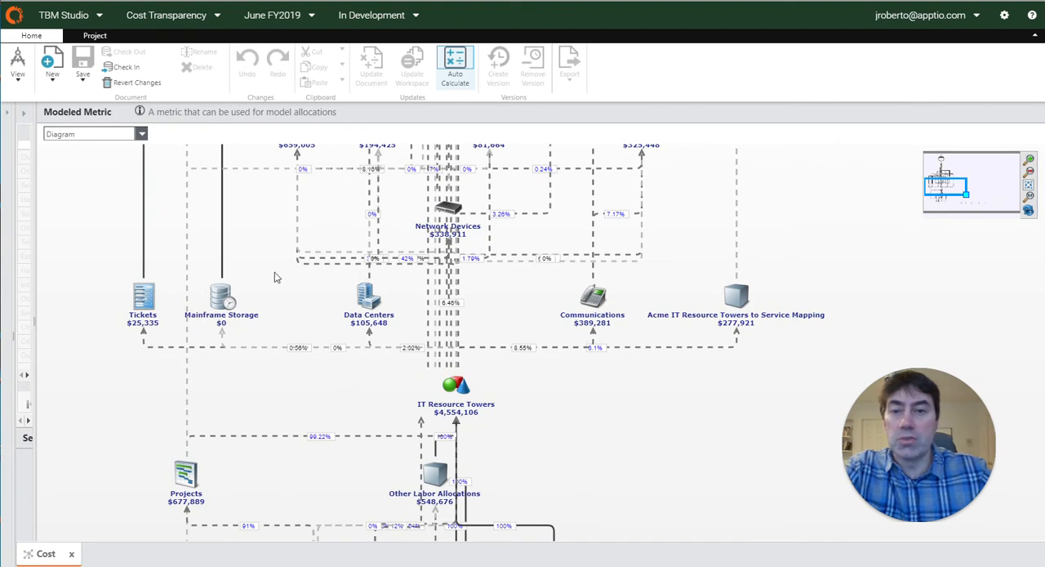
pyautogui.scroll(3)
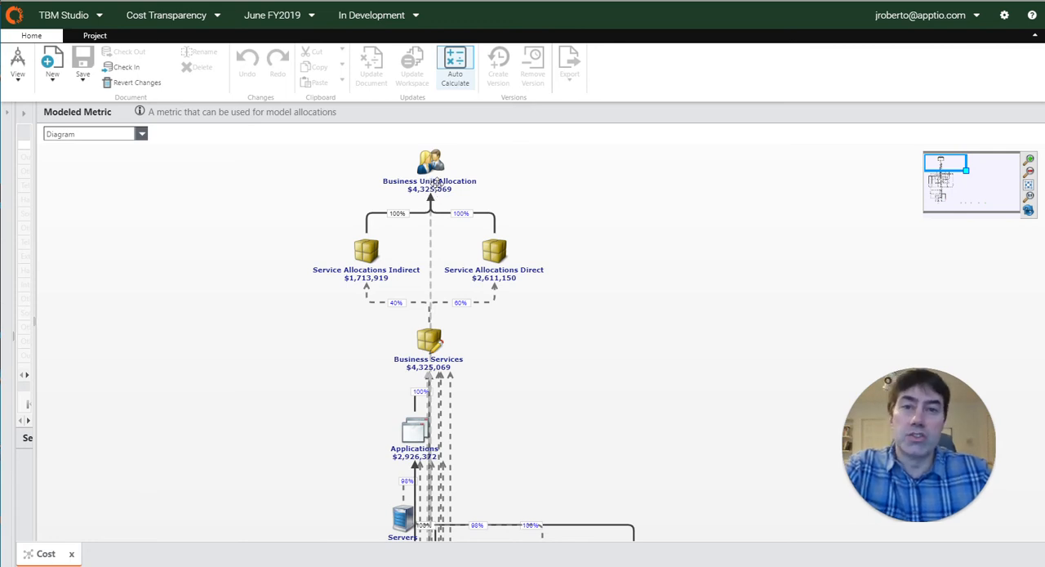
pyautogui.moveTo(550, 406)
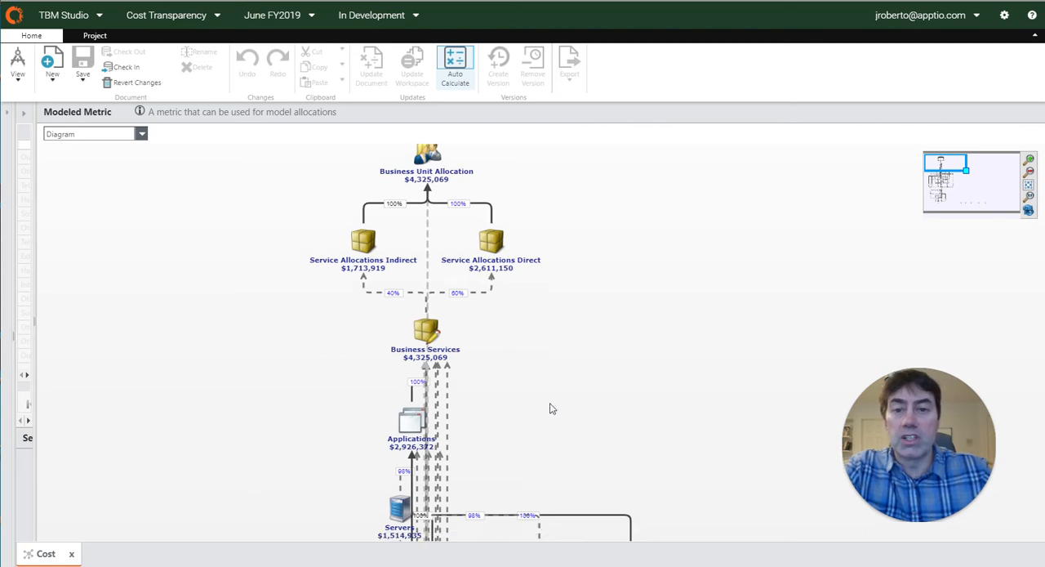
pyautogui.scroll(-3)
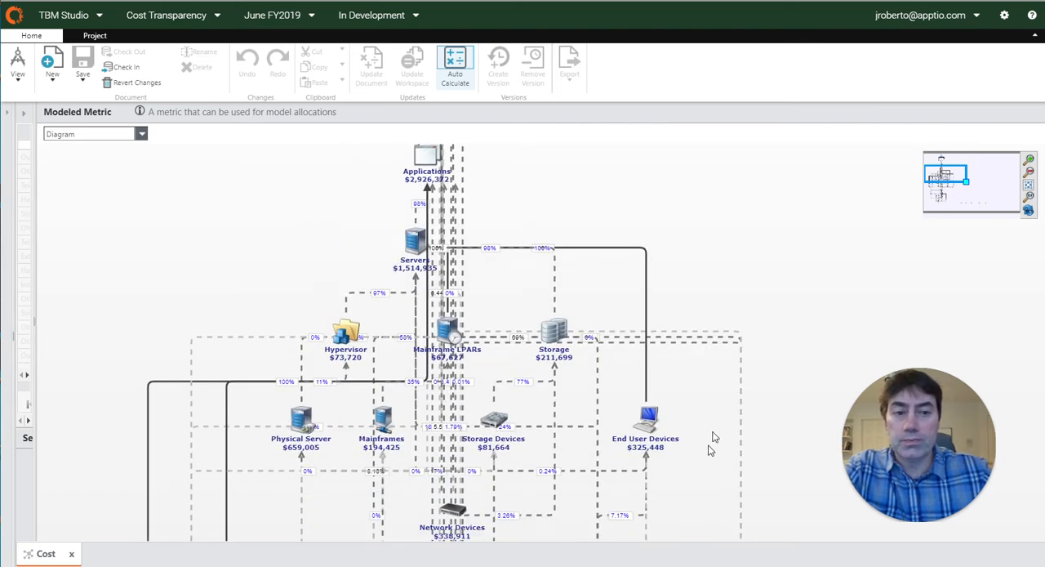
pyautogui.scroll(-3)
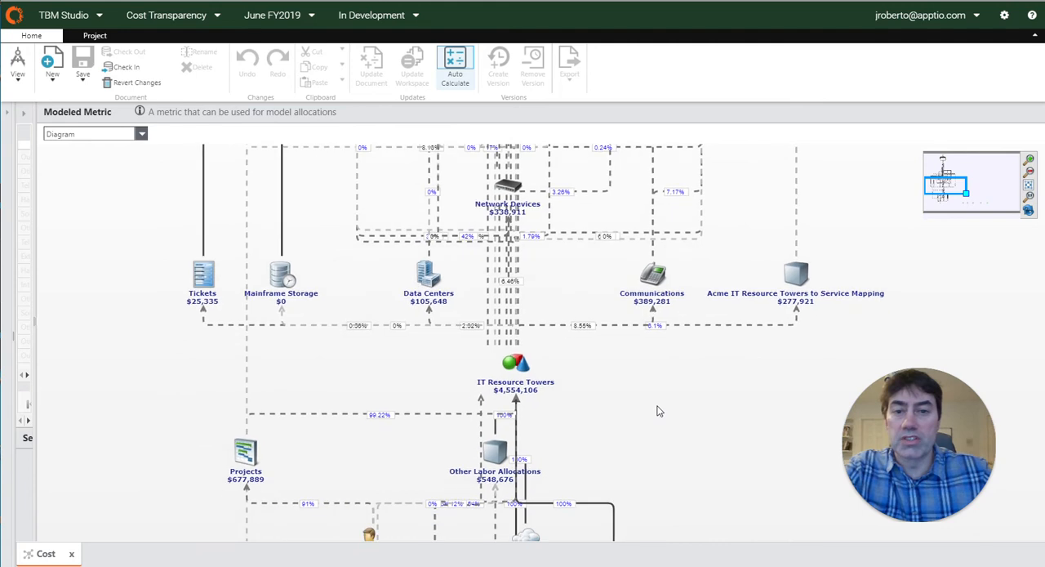
pyautogui.scroll(-3)
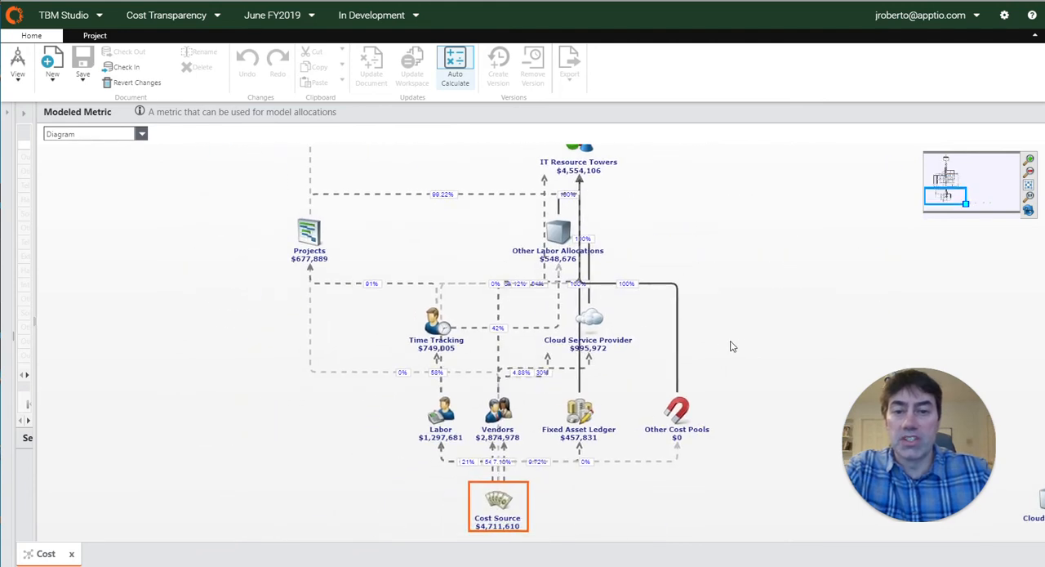
# Open the Labor, Vendors and Cost Source object tables to compare their costs.
pyautogui.click(441, 413)
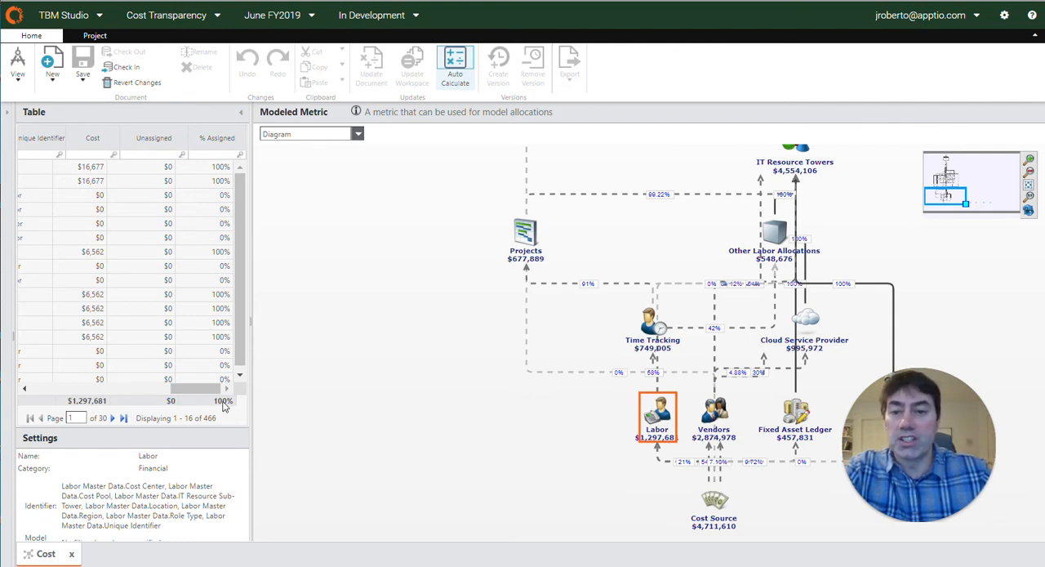
pyautogui.moveTo(384, 413)
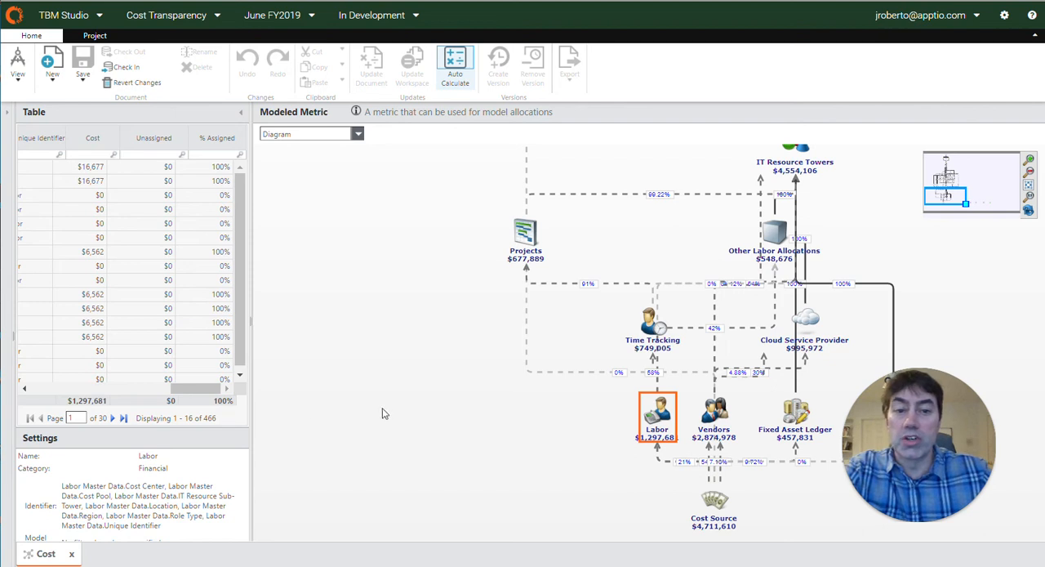
pyautogui.click(713, 417)
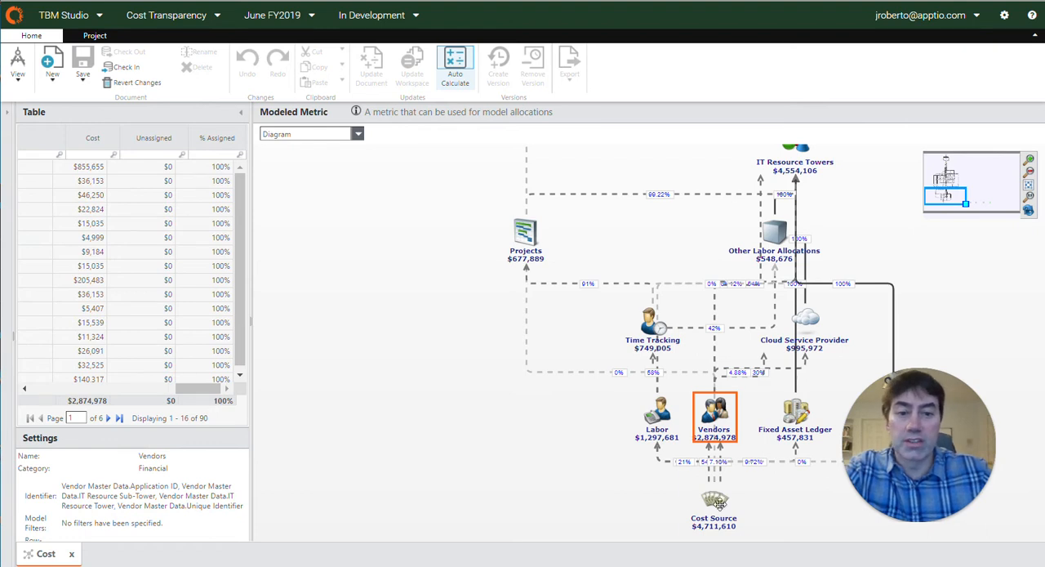
pyautogui.click(713, 507)
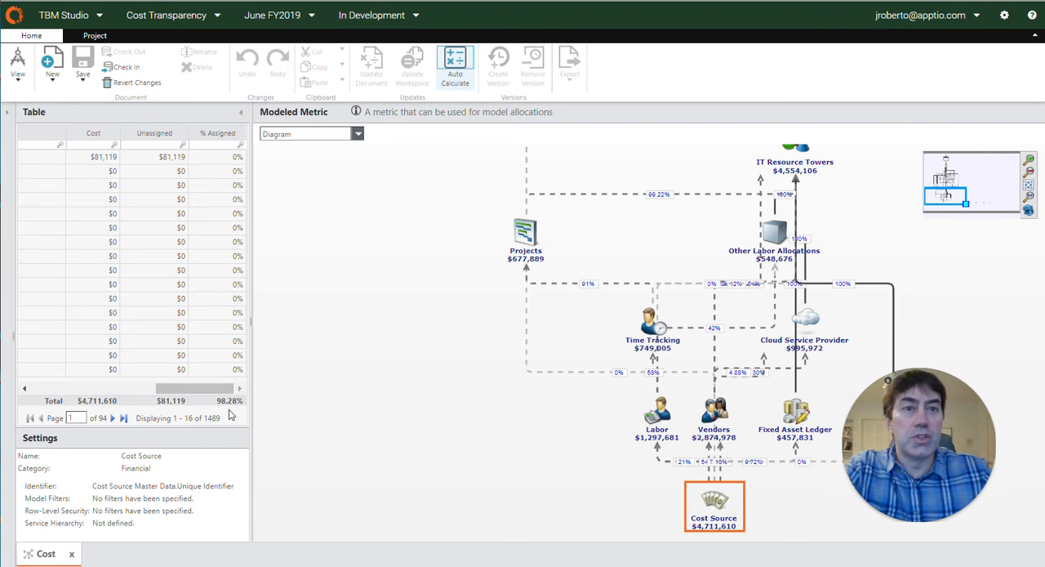
pyautogui.moveTo(232, 411)
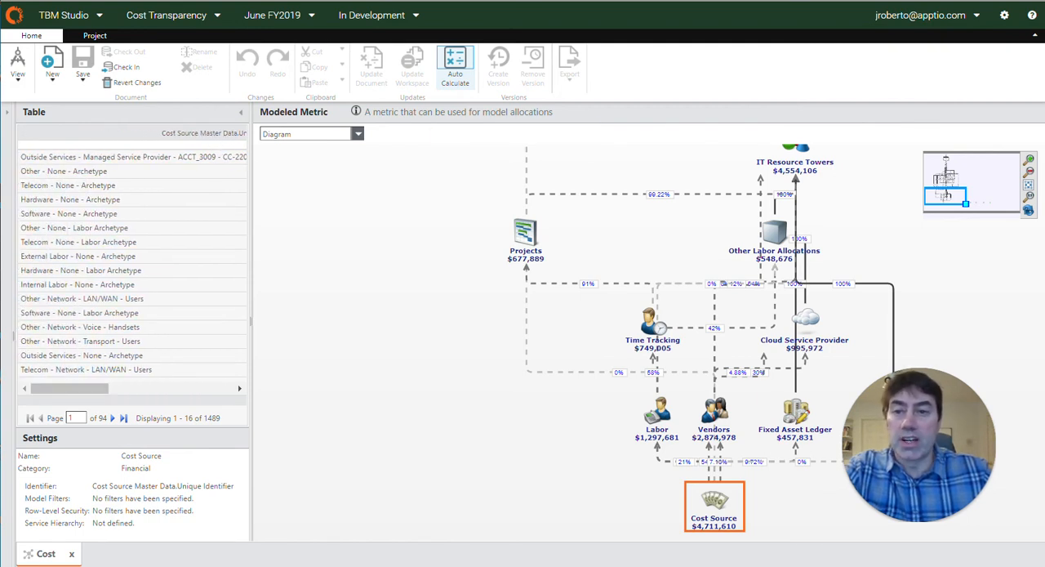
pyautogui.moveTo(231, 133)
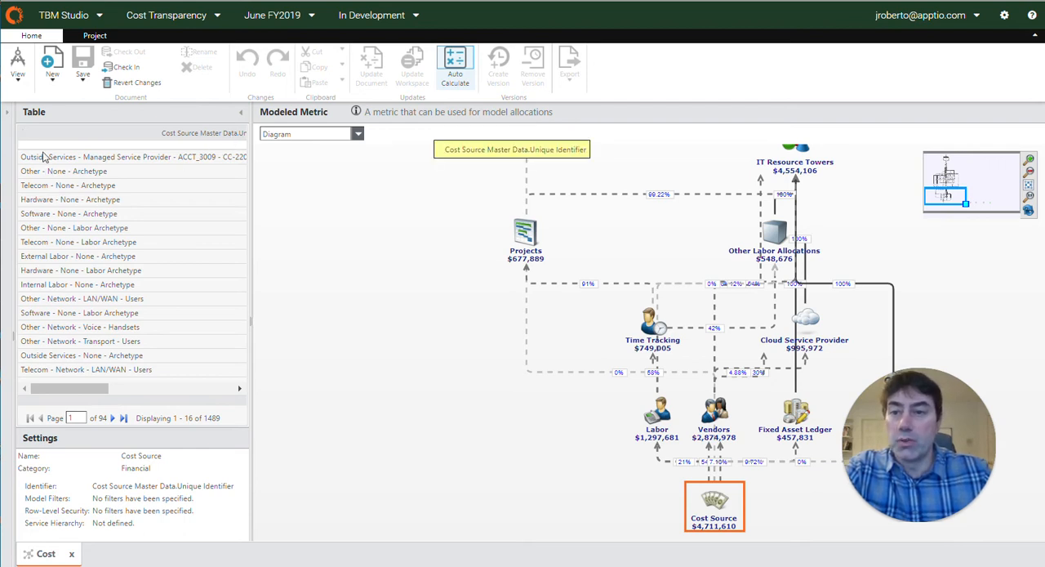
pyautogui.moveTo(97, 163)
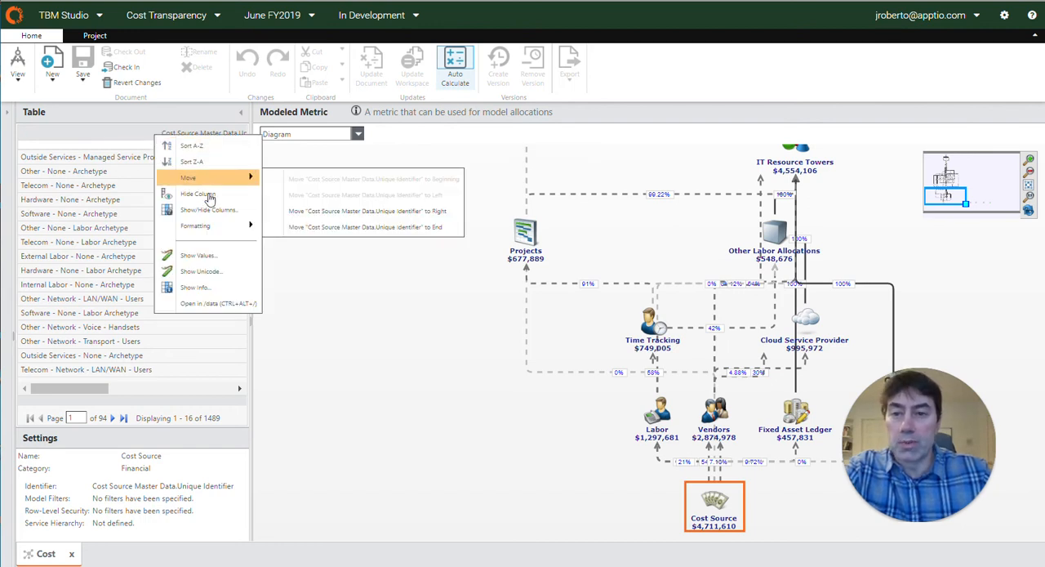
# Open Show/Hide Columns and scroll through the Cost Source Master Data column list.
pyautogui.click(208, 210)
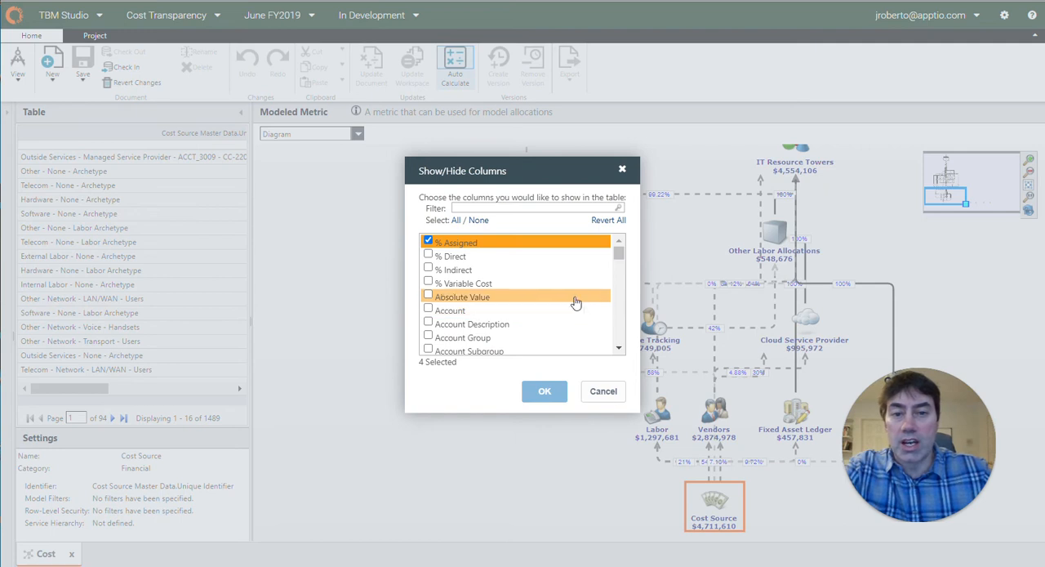
pyautogui.scroll(-3)
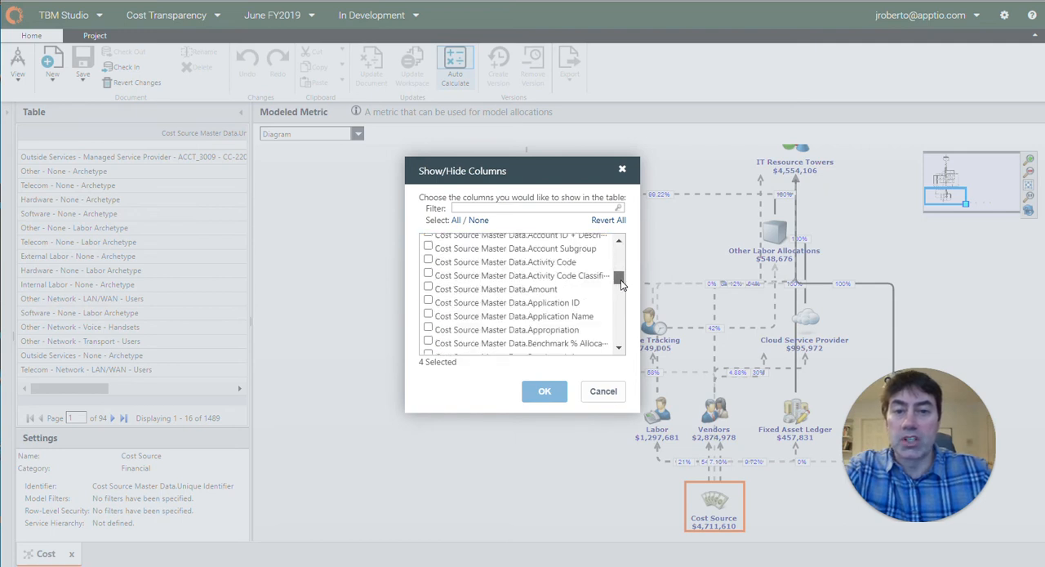
pyautogui.scroll(-3)
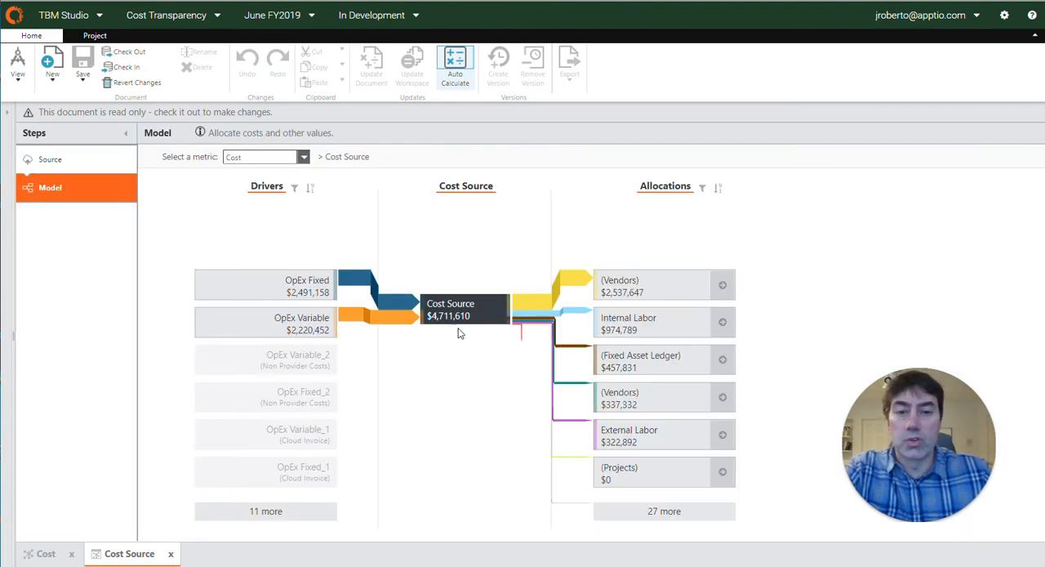
pyautogui.moveTo(475, 426)
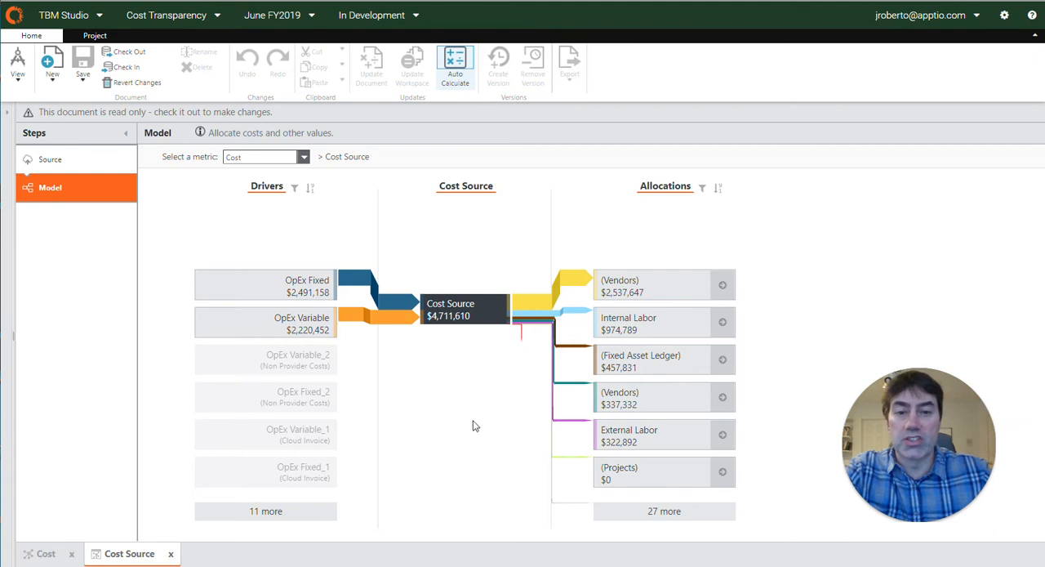
pyautogui.moveTo(522, 335)
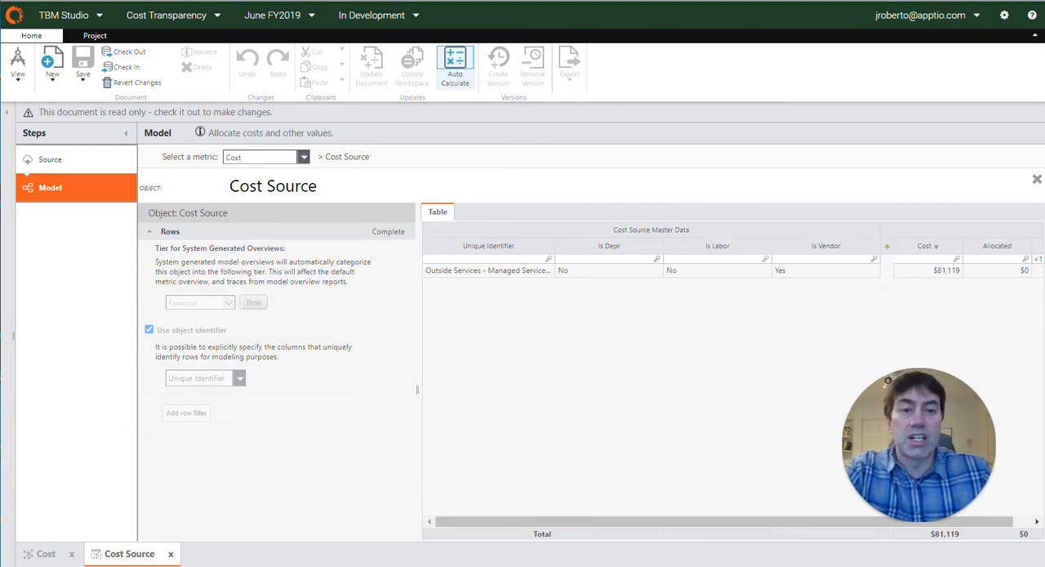
pyautogui.moveTo(609, 276)
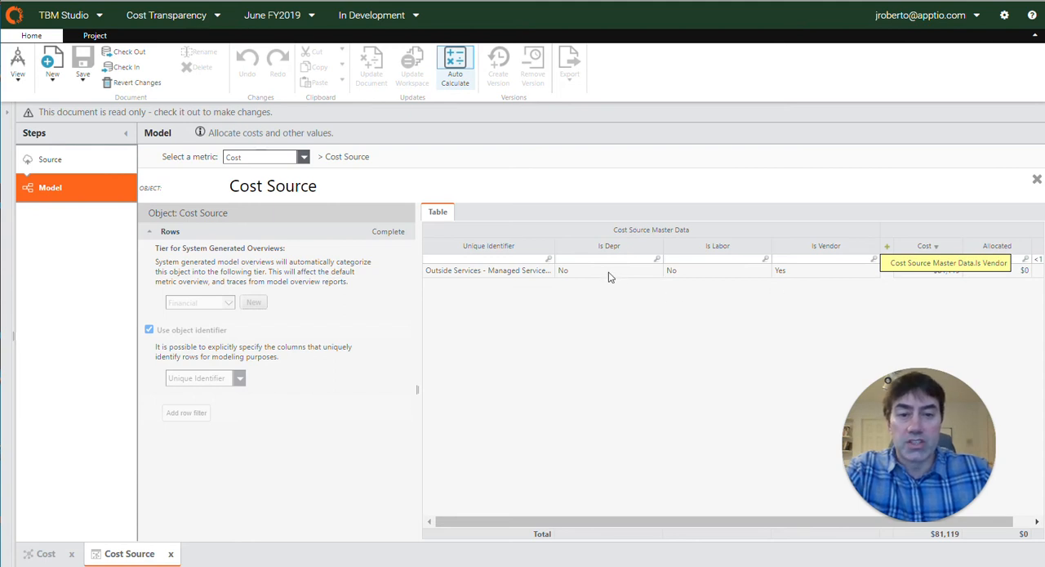
# Check the $81,119 Outside Services row's Is Depr and Is Labor flags.
pyautogui.click(609, 271)
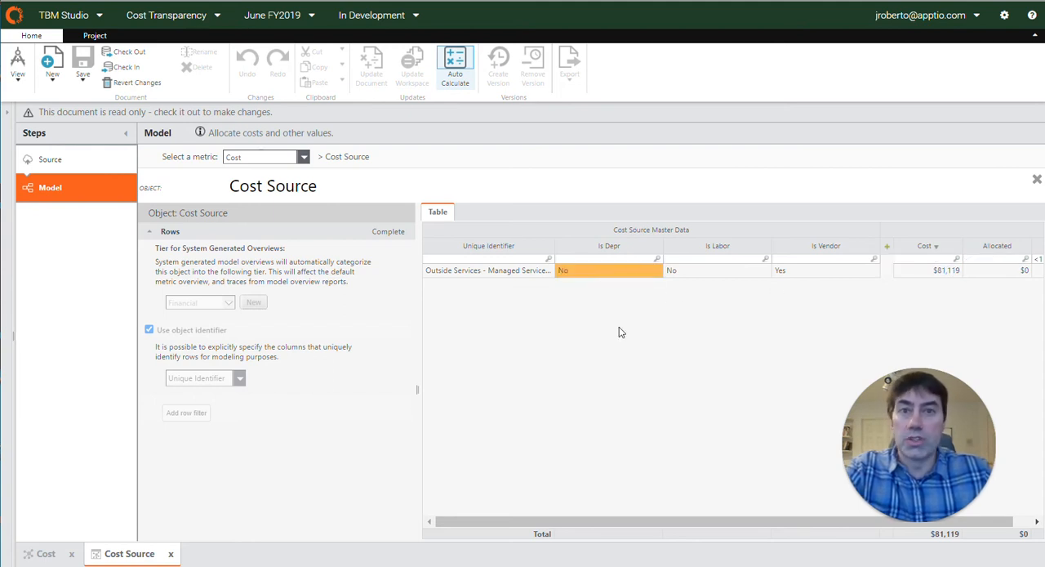
pyautogui.click(717, 271)
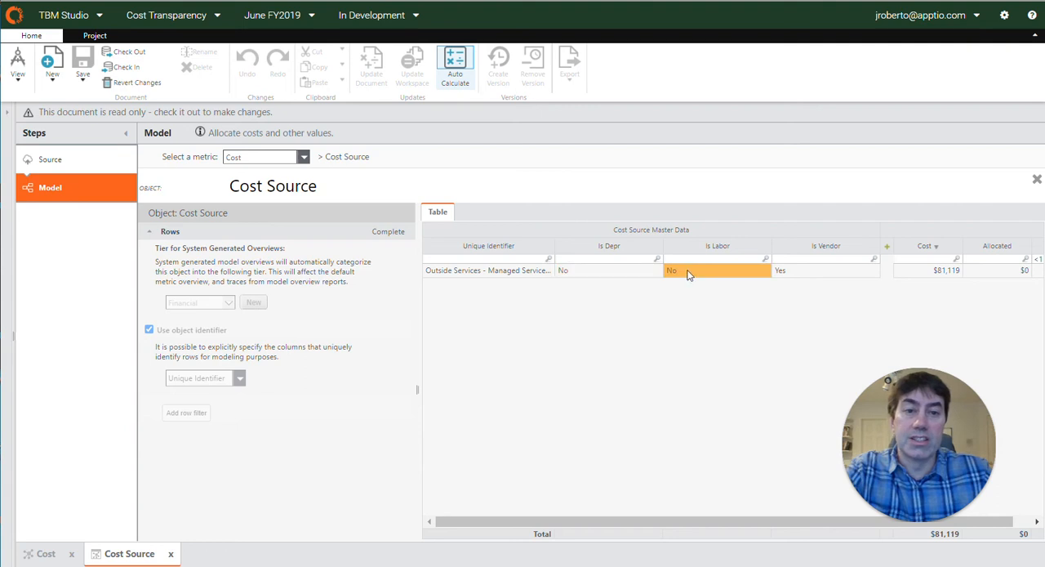
pyautogui.moveTo(697, 348)
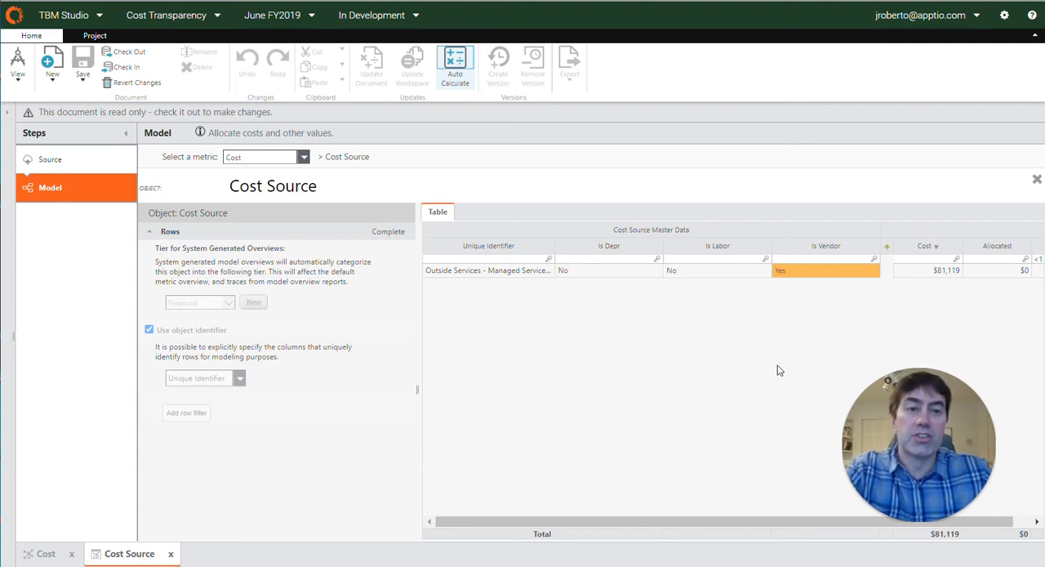
pyautogui.moveTo(796, 280)
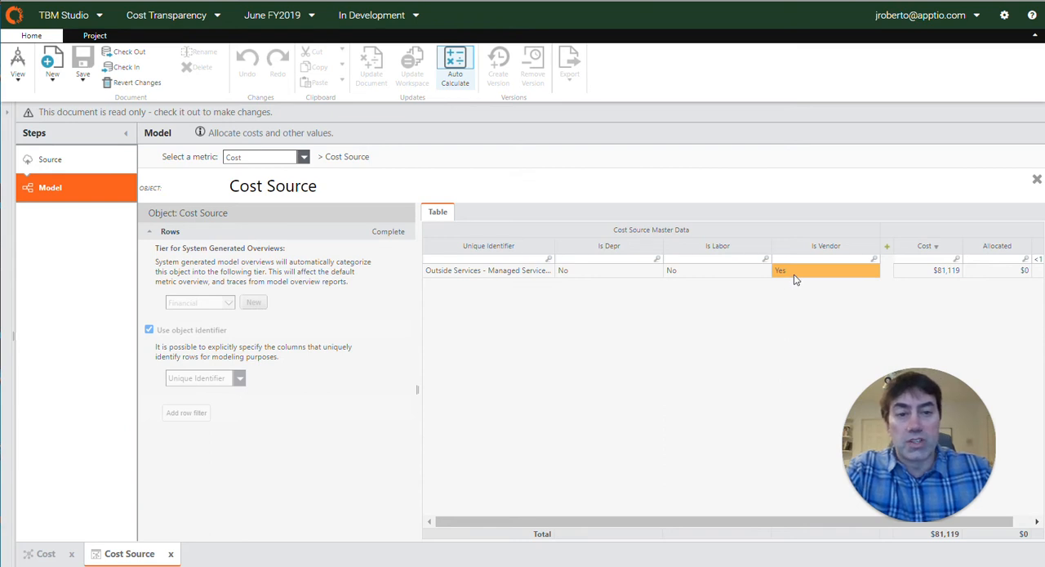
pyautogui.moveTo(845, 260)
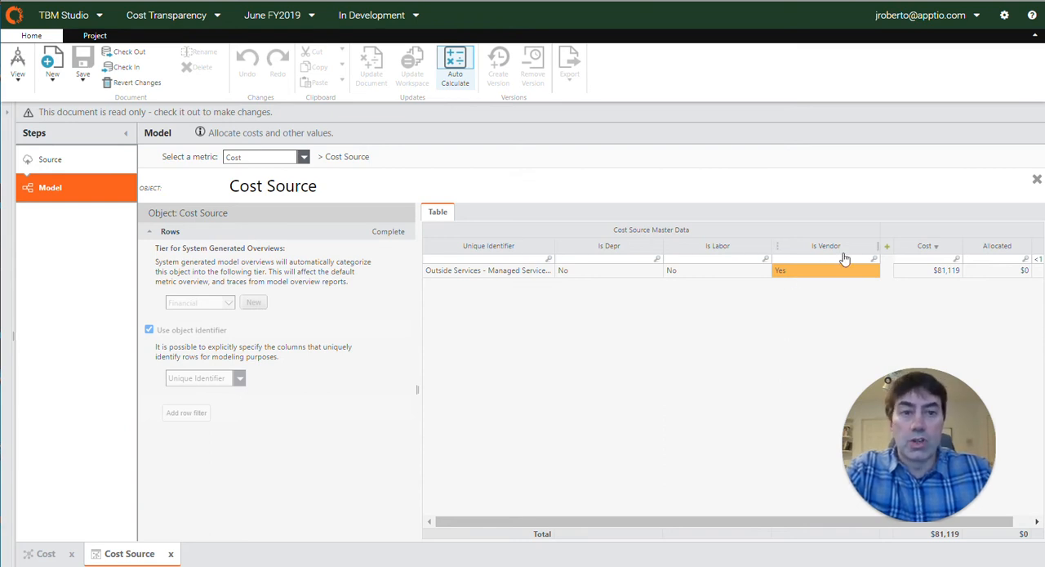
pyautogui.moveTo(529, 275)
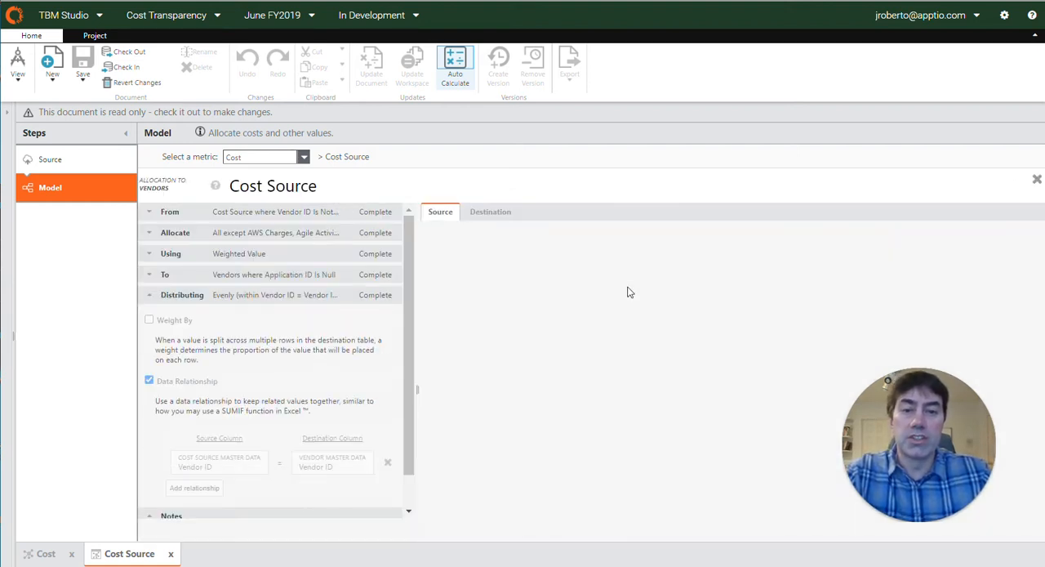
# Show the vendor rule's source conditions and the V1051, Outside Services, App - 754 row cells.
pyautogui.click(440, 211)
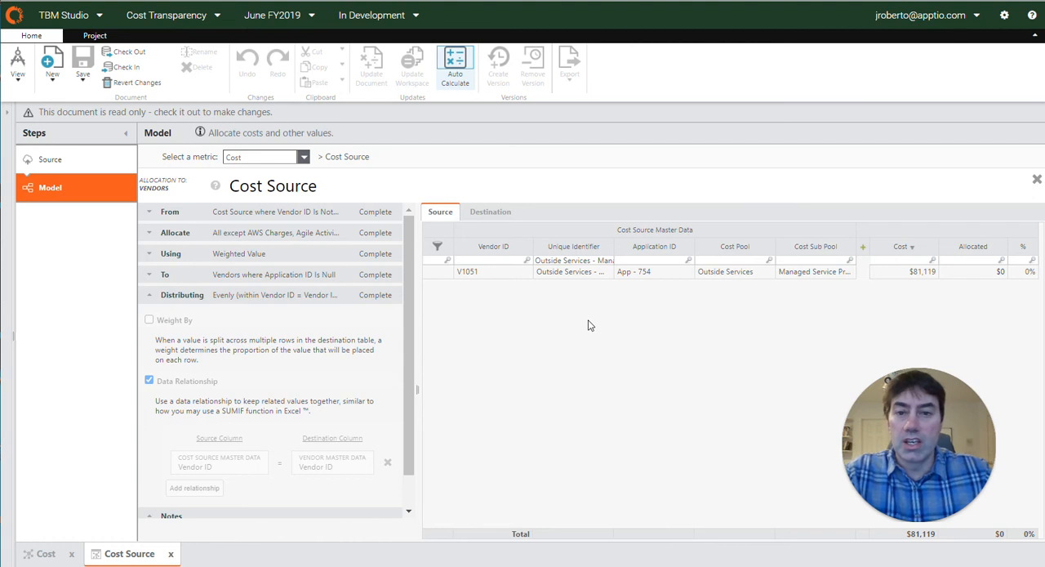
pyautogui.click(170, 211)
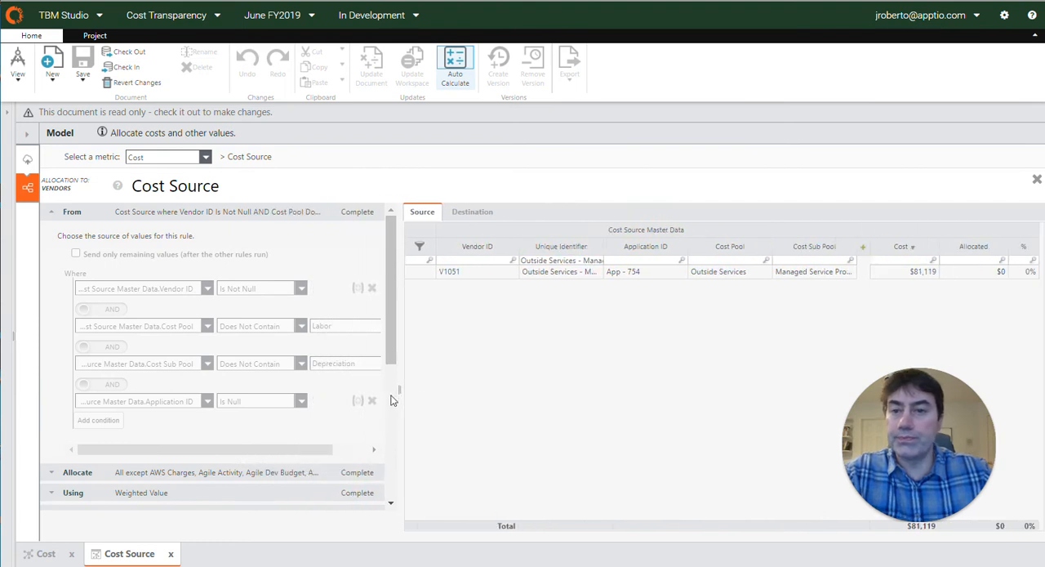
pyautogui.moveTo(178, 295)
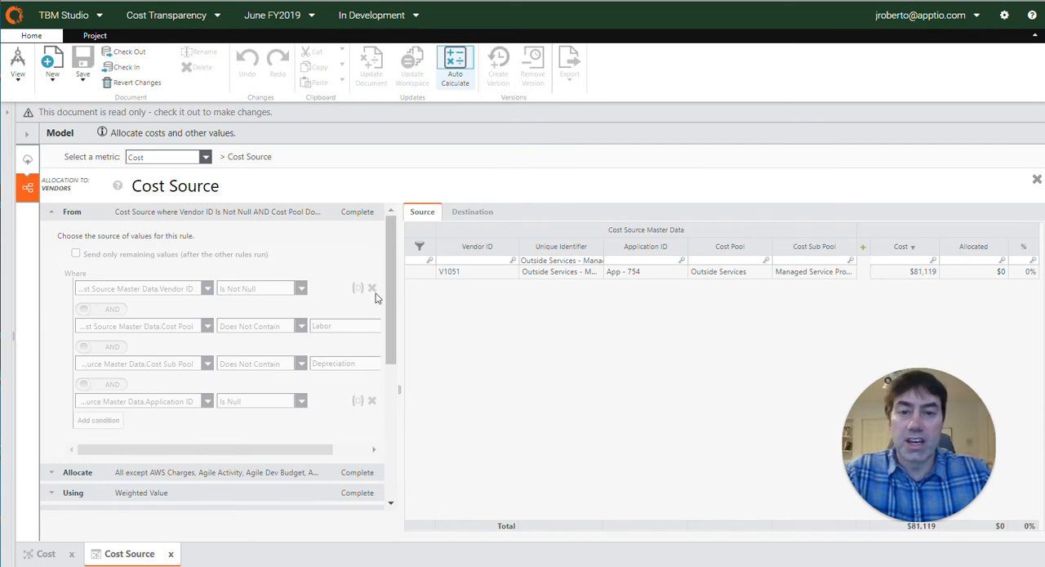
pyautogui.click(477, 271)
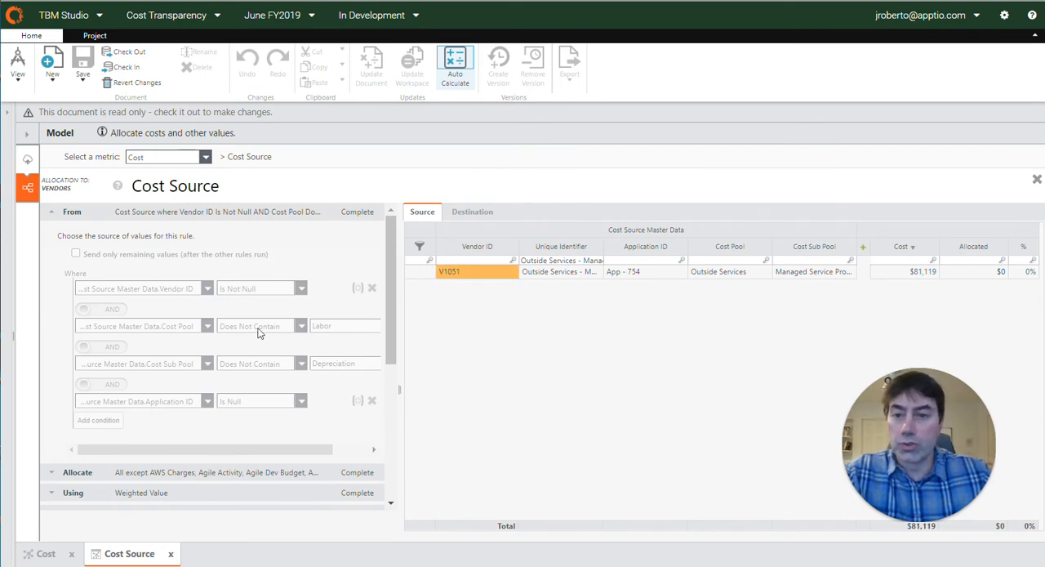
pyautogui.moveTo(722, 312)
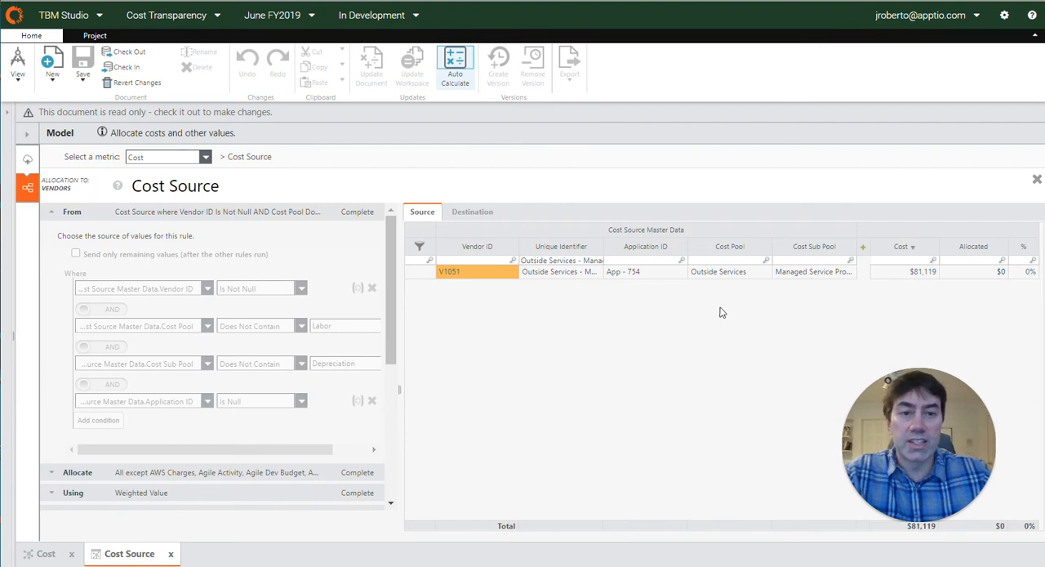
pyautogui.click(729, 271)
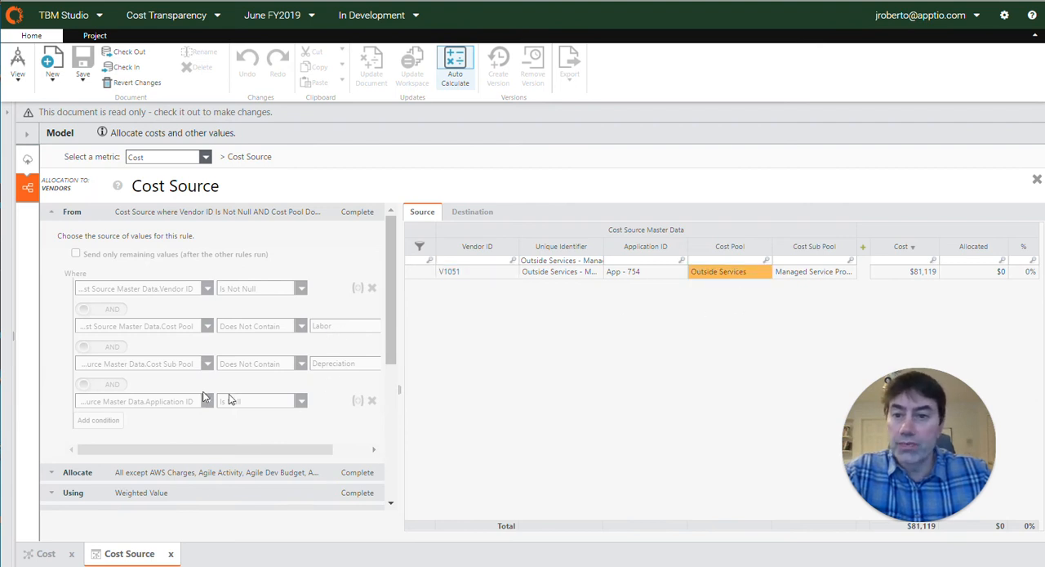
pyautogui.moveTo(341, 367)
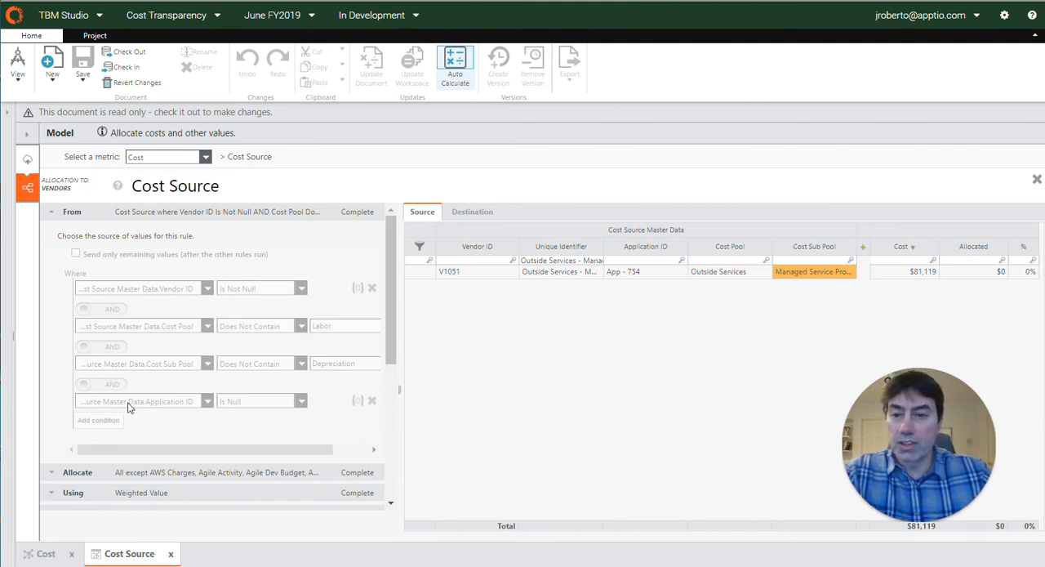
pyautogui.moveTo(526, 330)
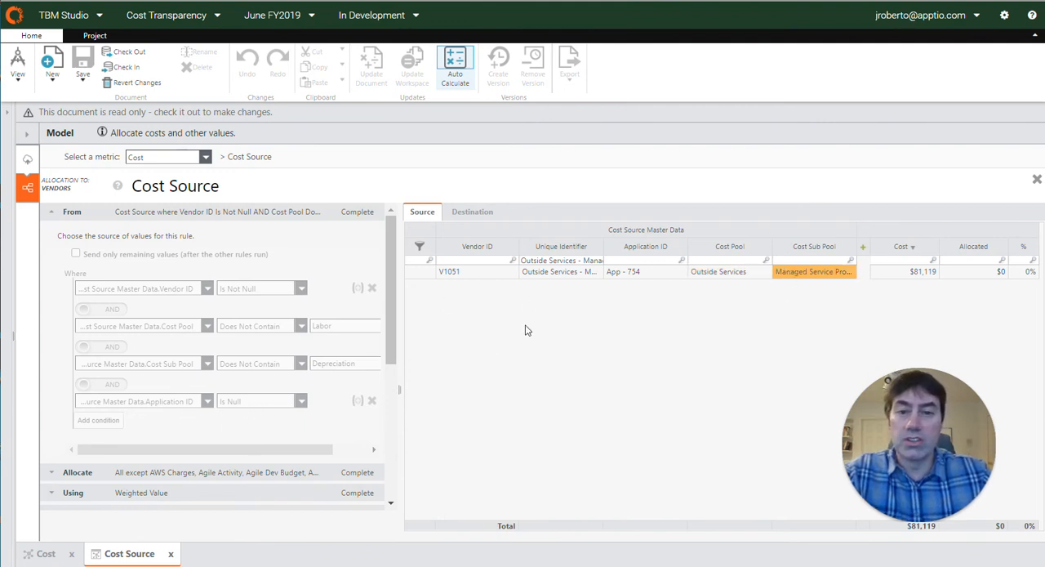
pyautogui.click(645, 272)
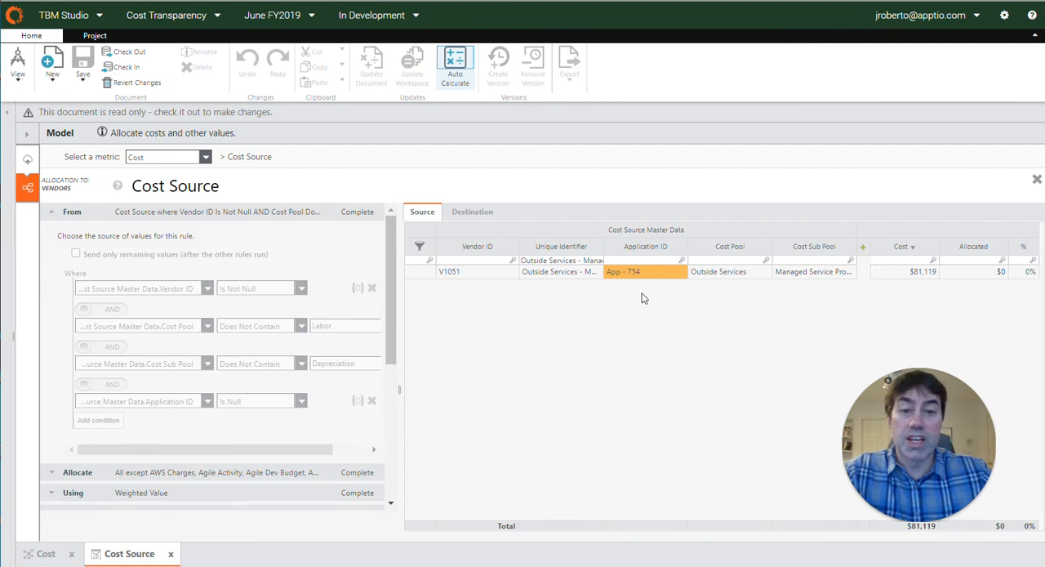
pyautogui.moveTo(630, 281)
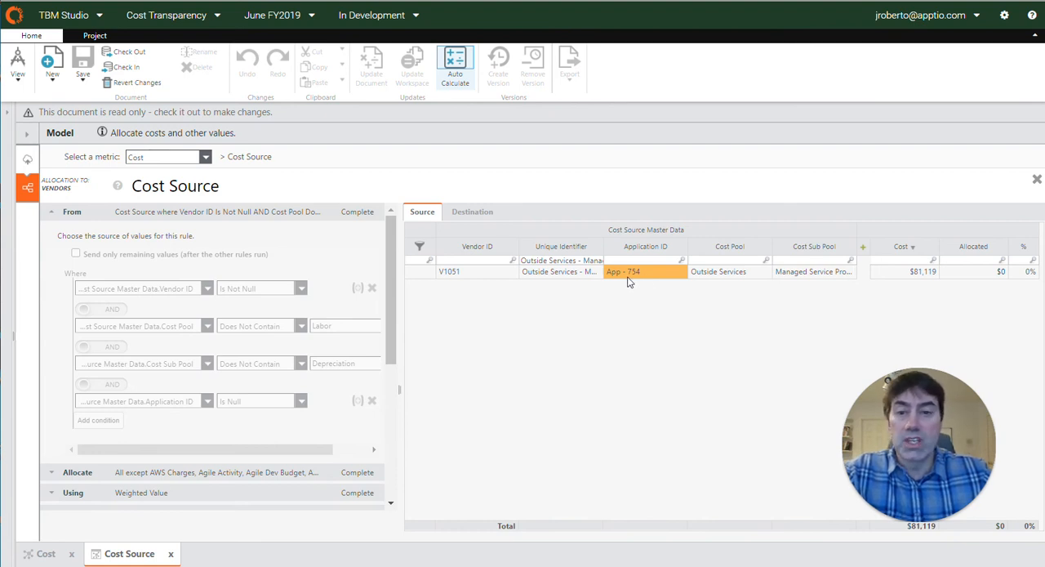
pyautogui.moveTo(493, 278)
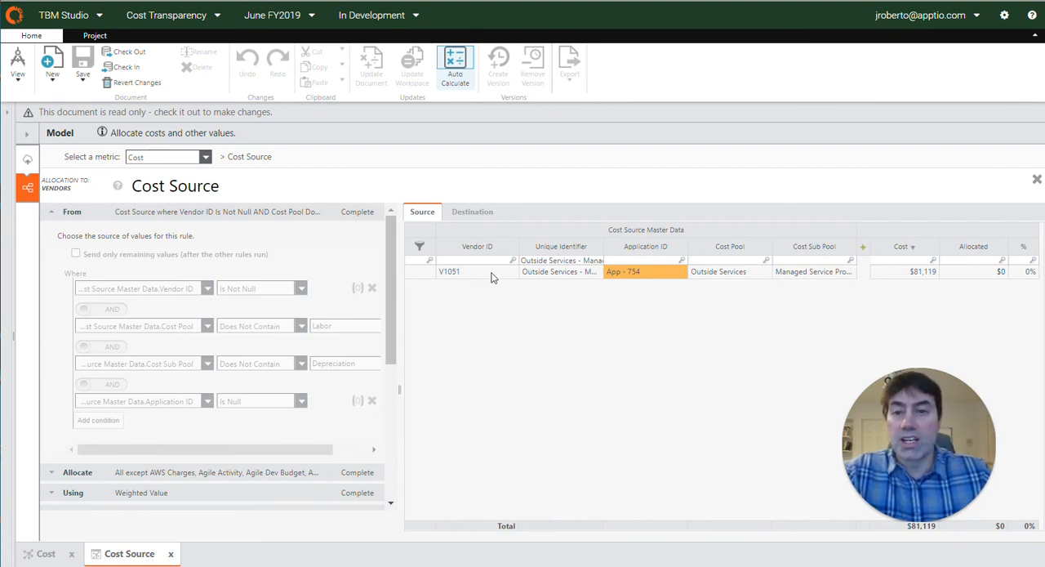
pyautogui.moveTo(421, 353)
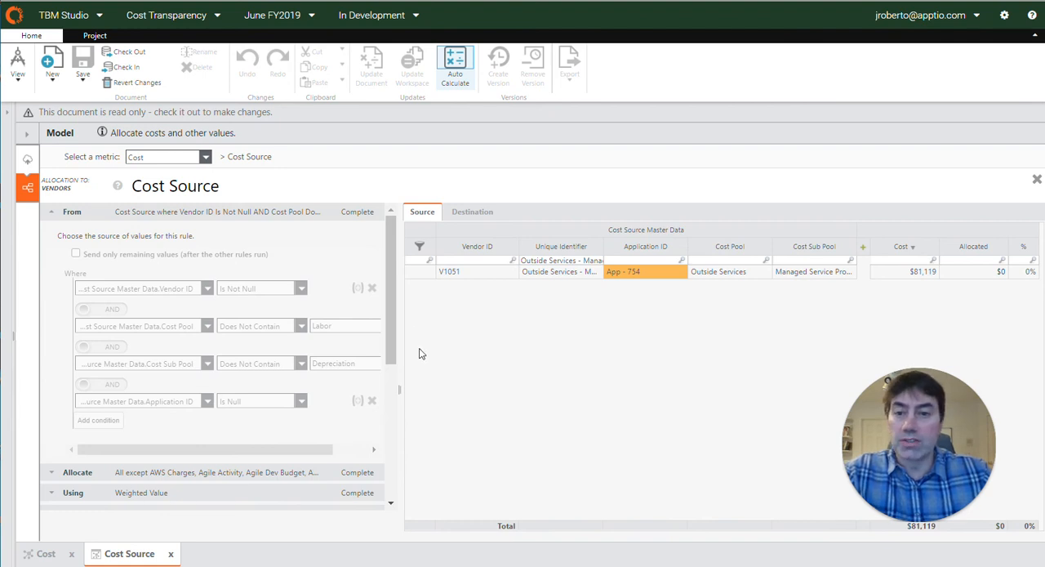
pyautogui.moveTo(295, 354)
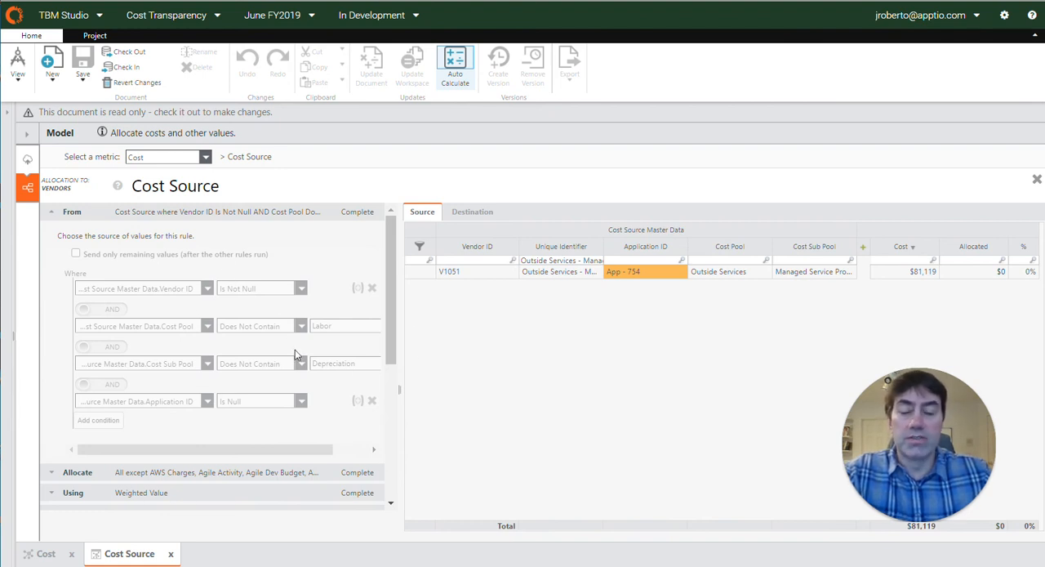
pyautogui.moveTo(870, 201)
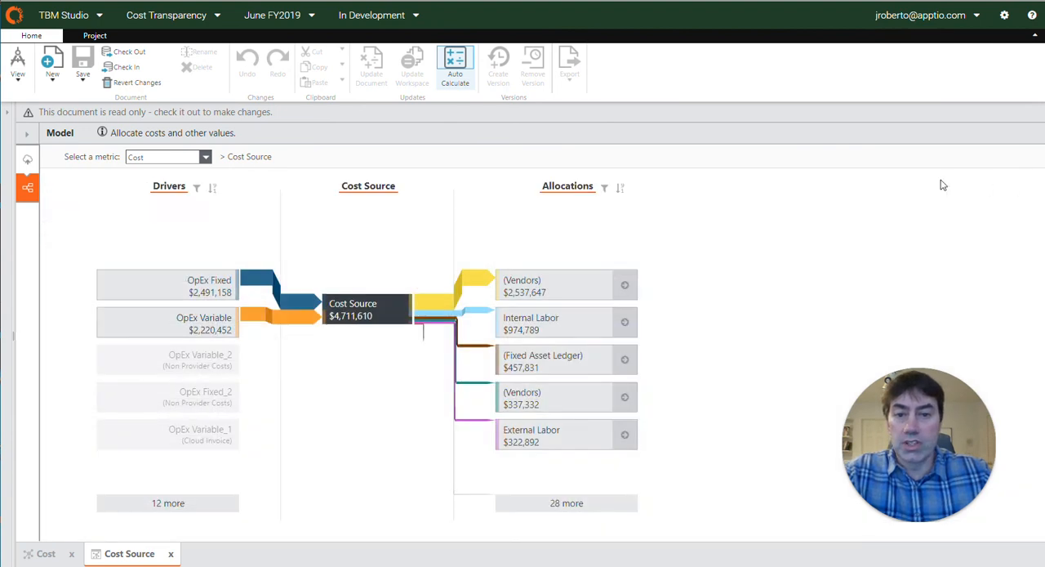
pyautogui.moveTo(566, 403)
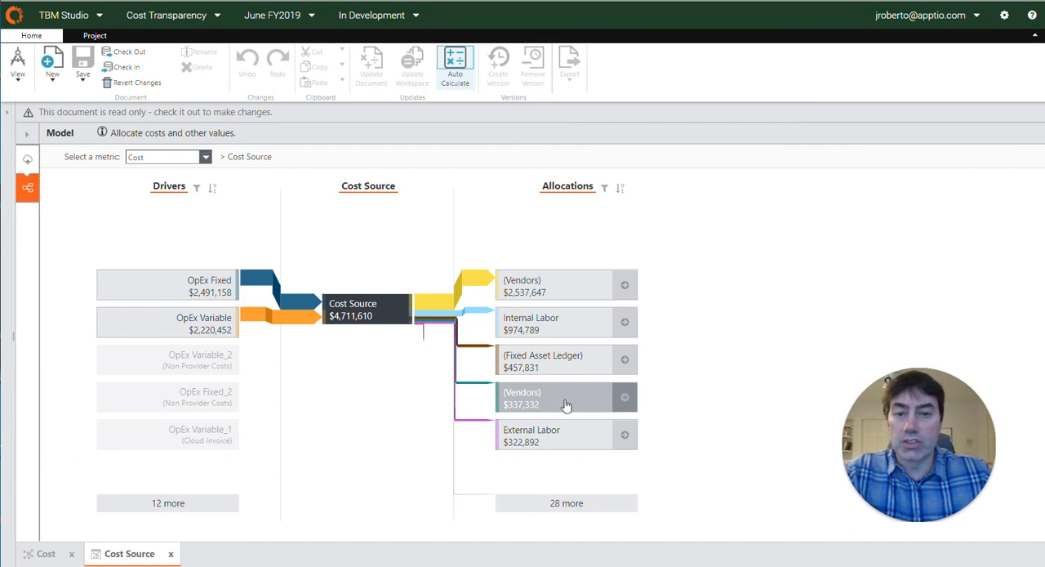
# Open the $337,332 Vendors allocation tile under Allocations.
pyautogui.click(563, 397)
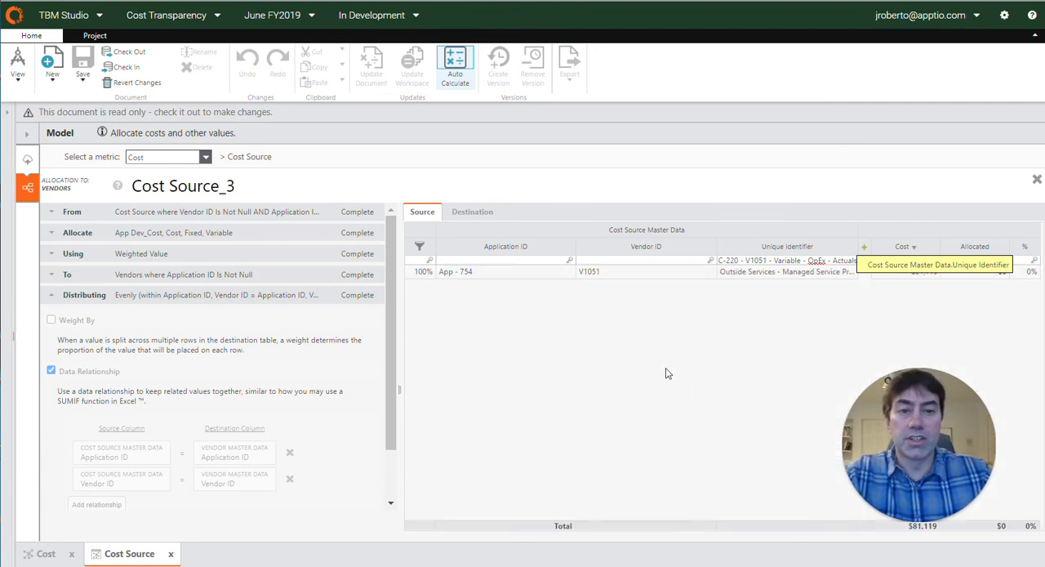
# Expand Cost Source_3's source conditions and inspect the V1051 row's cells and Unique Identifier.
pyautogui.click(72, 211)
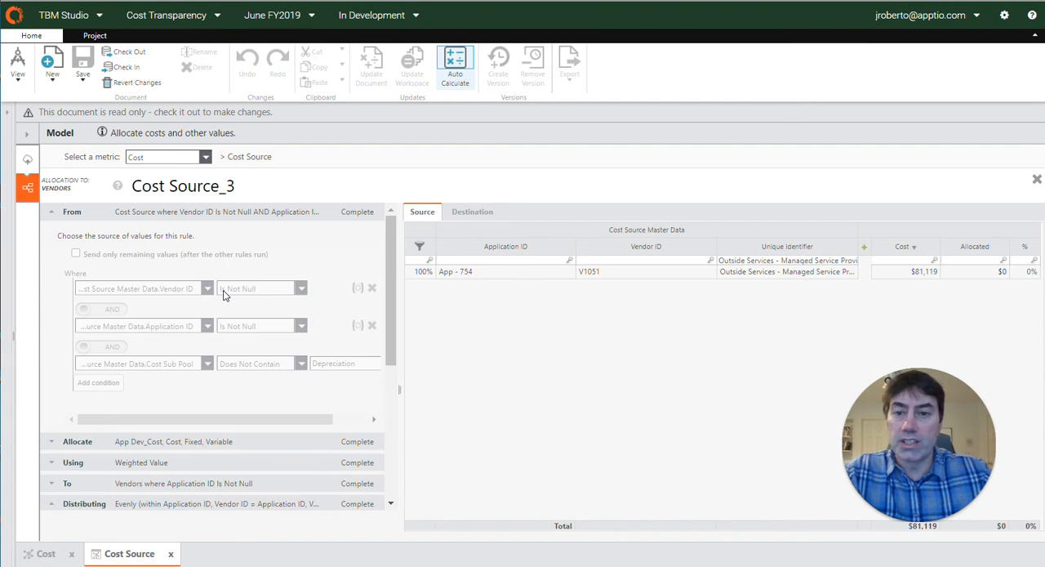
pyautogui.click(645, 271)
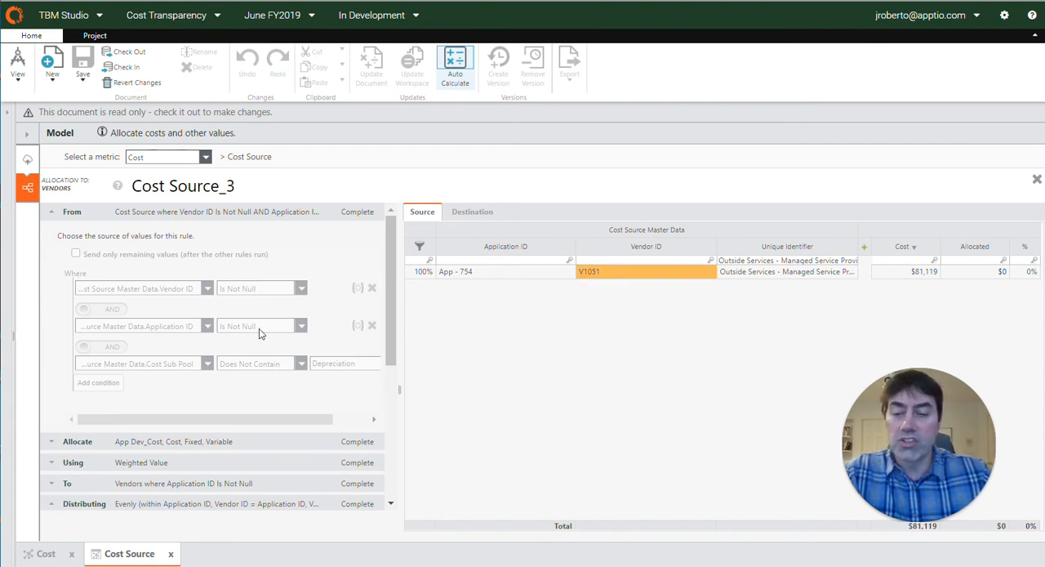
pyautogui.click(505, 271)
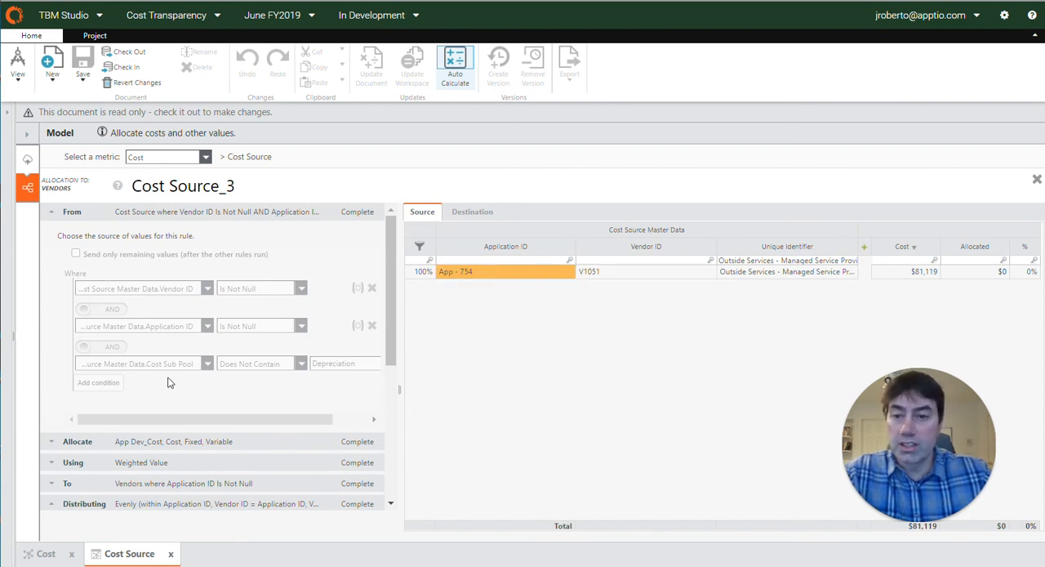
pyautogui.moveTo(340, 375)
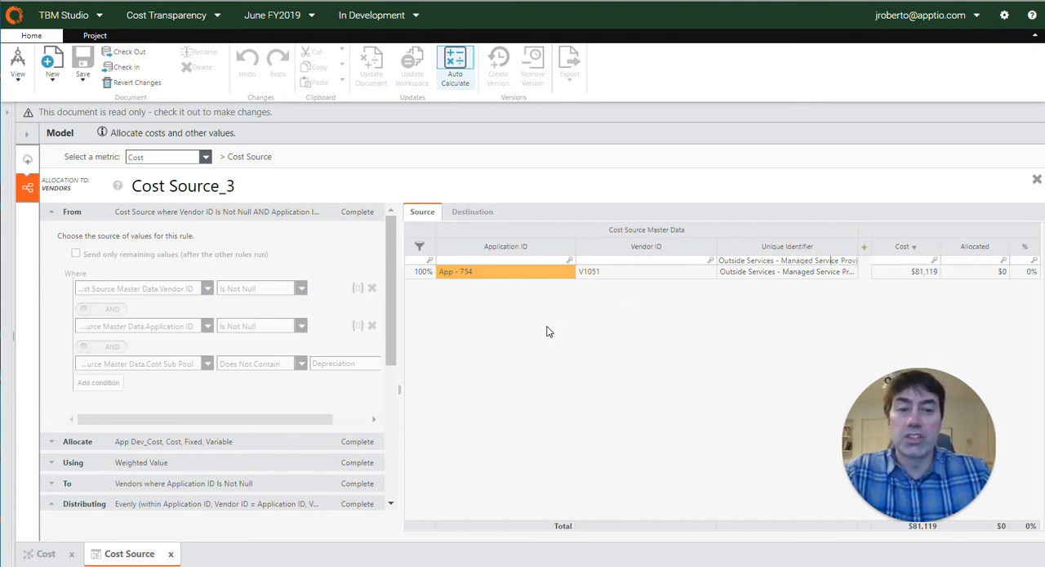
pyautogui.moveTo(854, 283)
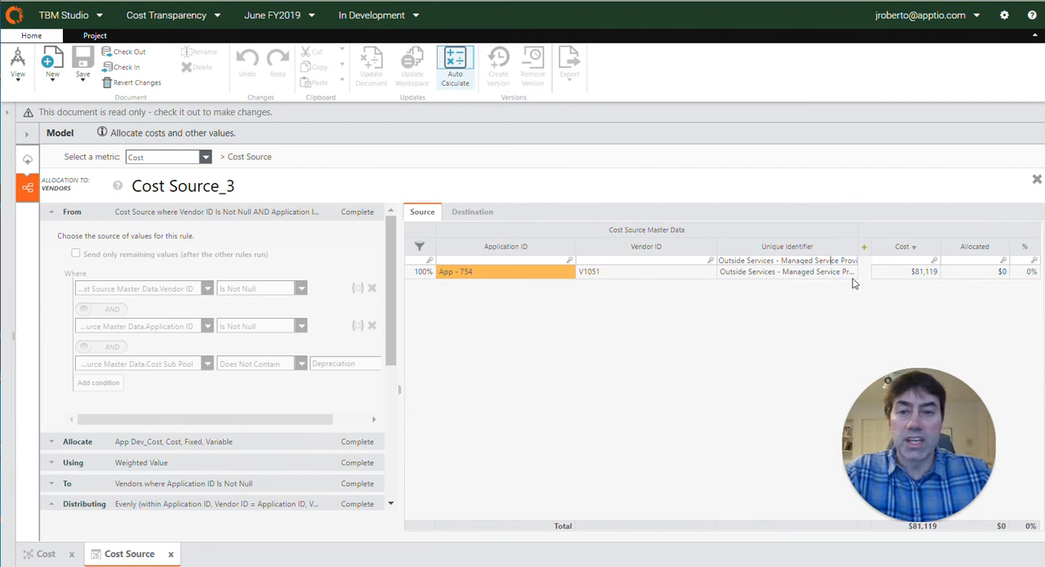
pyautogui.click(786, 271)
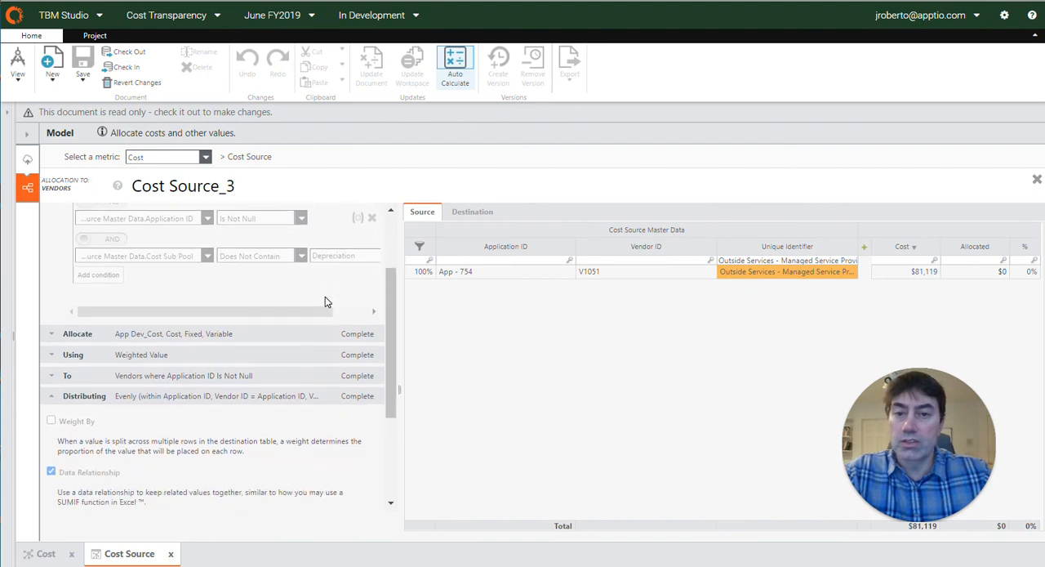
# Scroll the rule panel down to the Application ID and Vendor ID data relationships.
pyautogui.scroll(-3)
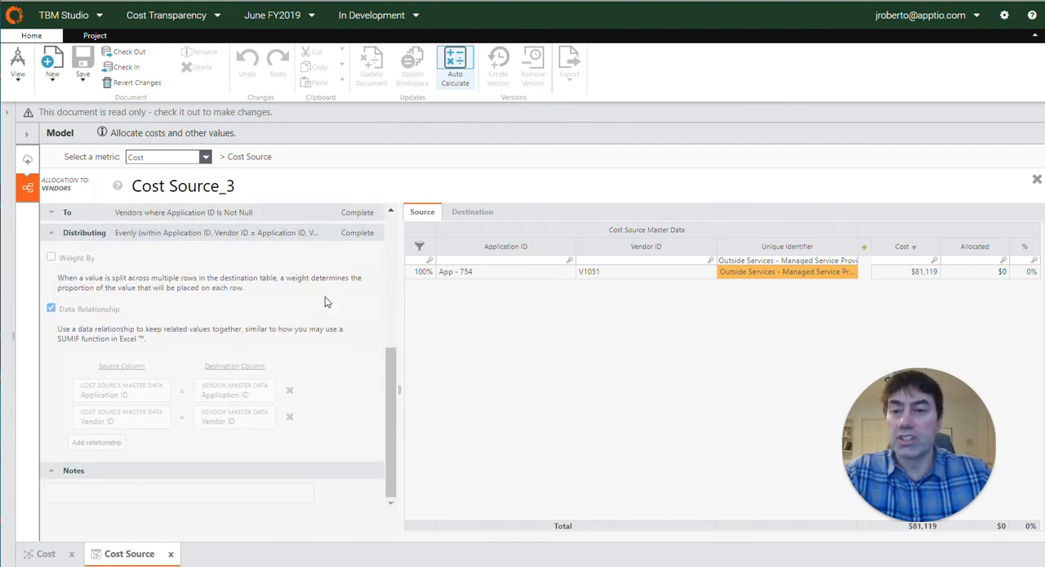
pyautogui.moveTo(308, 308)
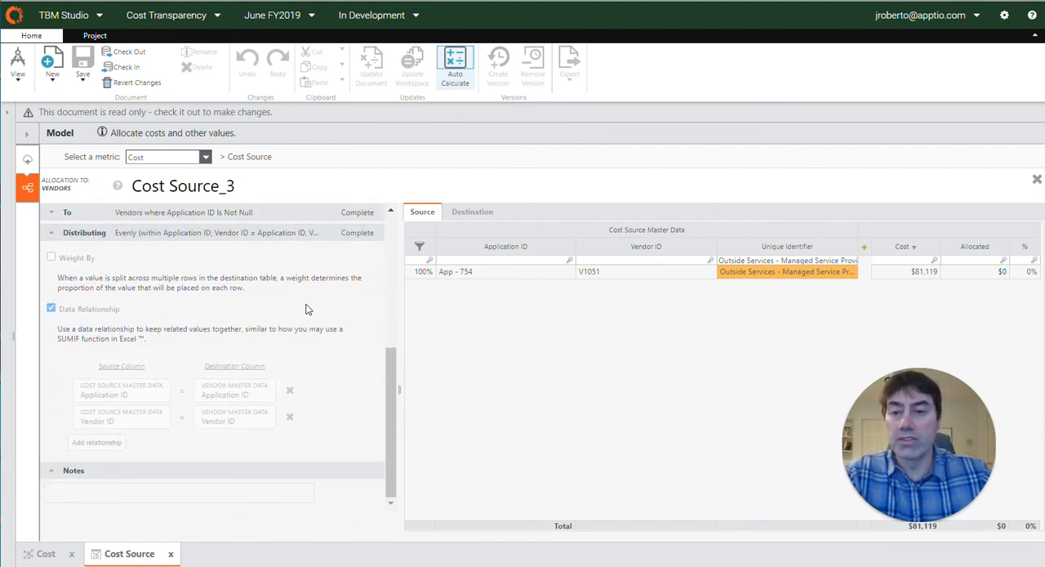
pyautogui.moveTo(251, 346)
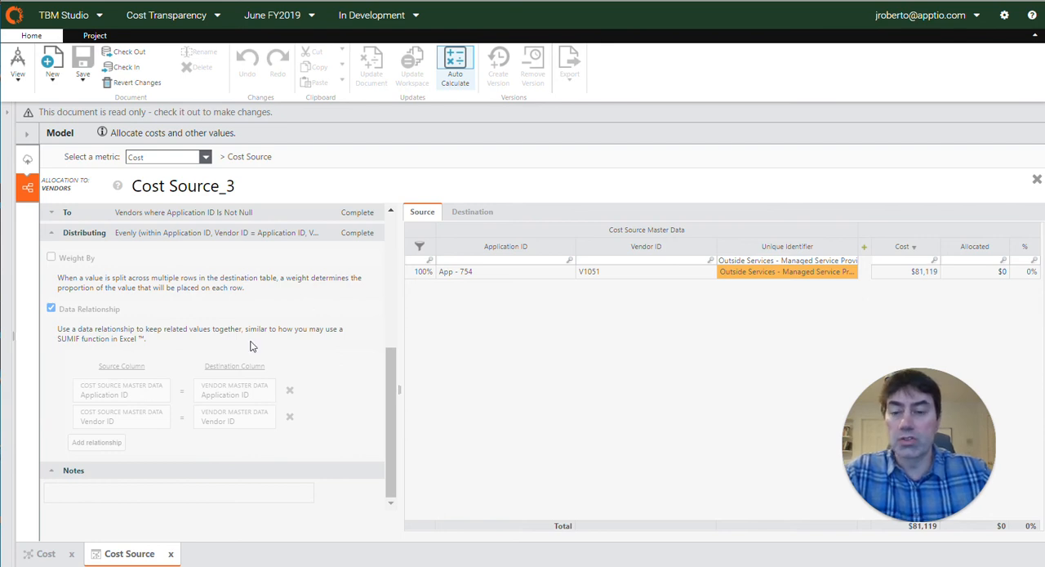
pyautogui.moveTo(140, 402)
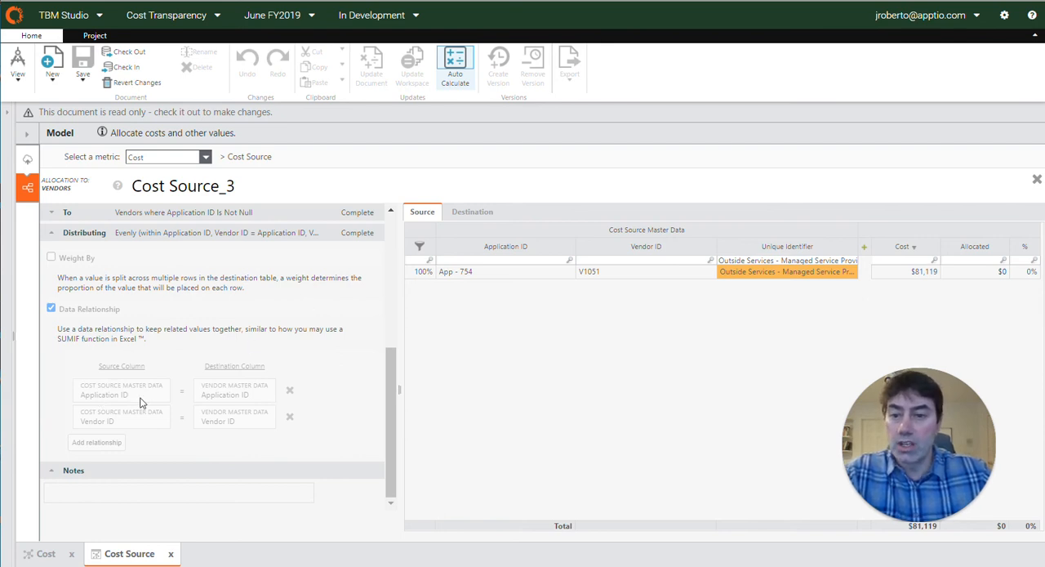
pyautogui.moveTo(476, 280)
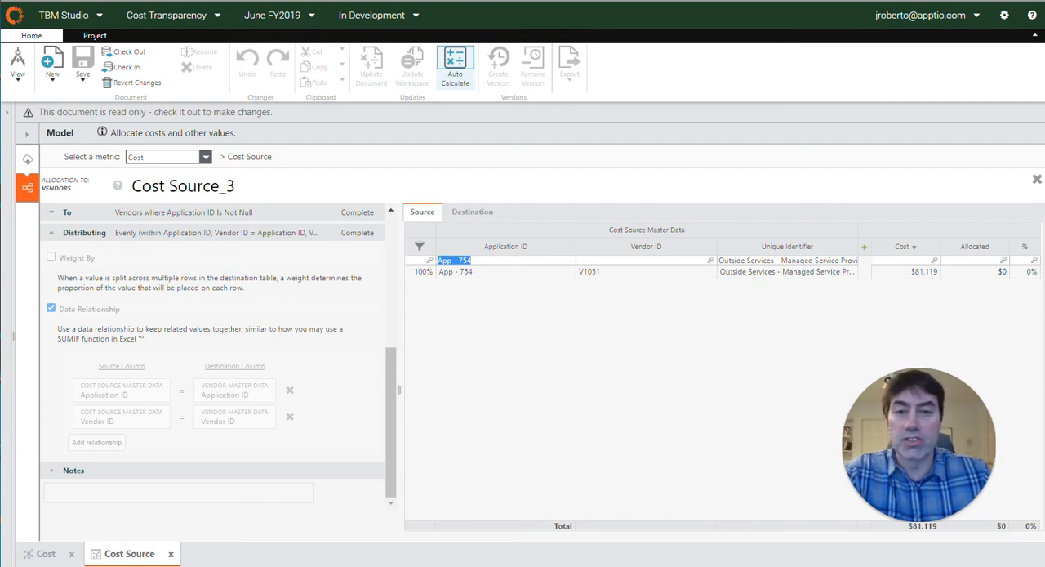
# Show Cost Source_3's destination vendor rows for App - 754.
pyautogui.click(472, 211)
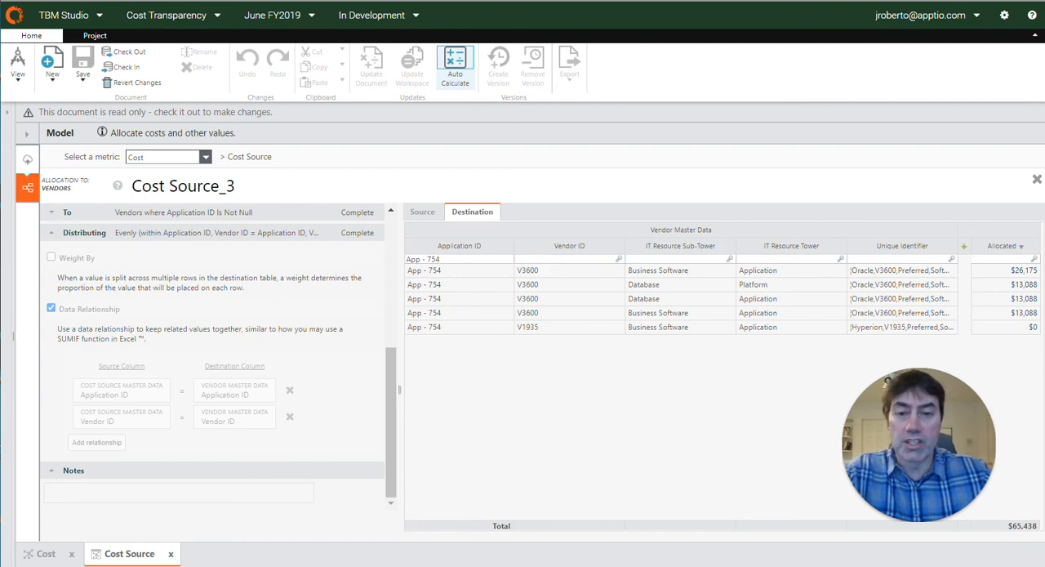
pyautogui.moveTo(569, 261)
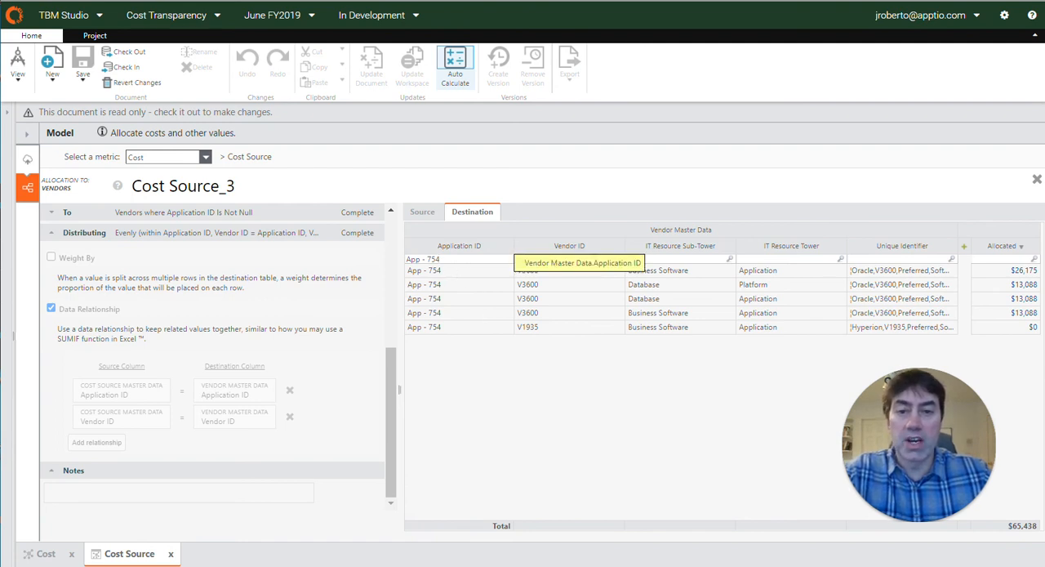
pyautogui.moveTo(569, 258)
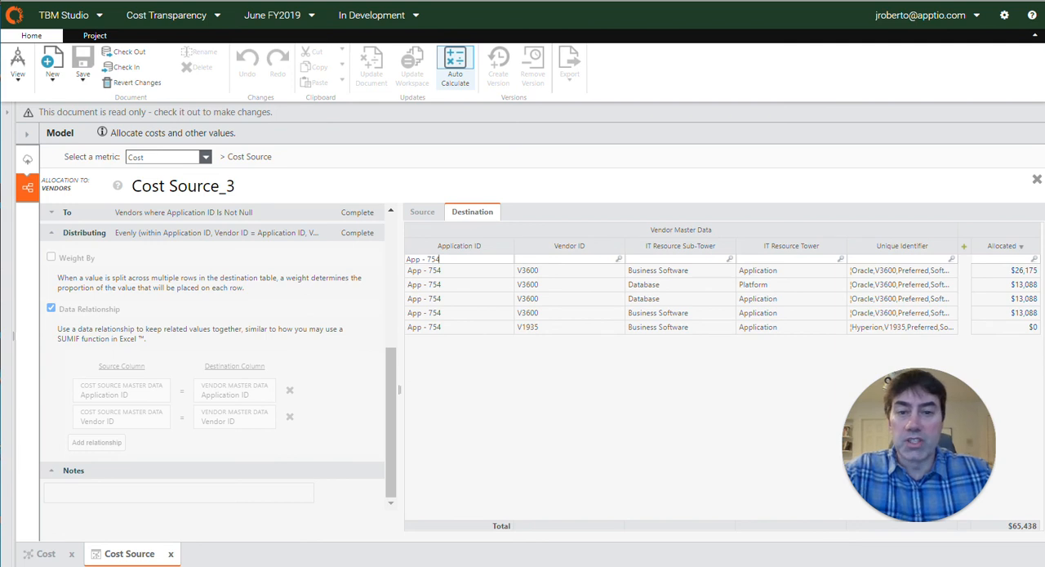
pyautogui.moveTo(567, 276)
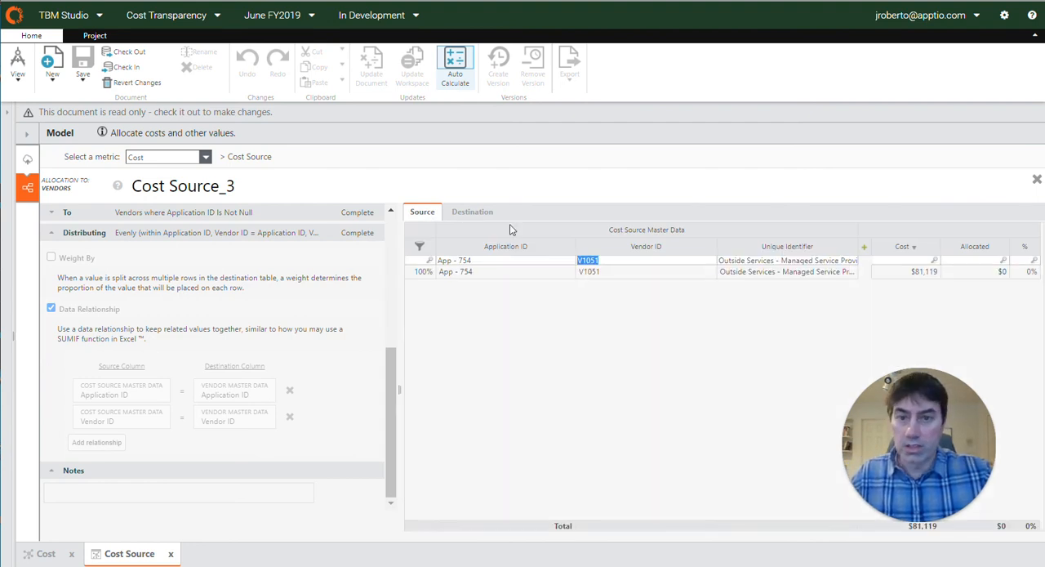
# Filter the destination Vendor Master Data by Vendor ID V1051, leaving no matching rows.
pyautogui.click(472, 212)
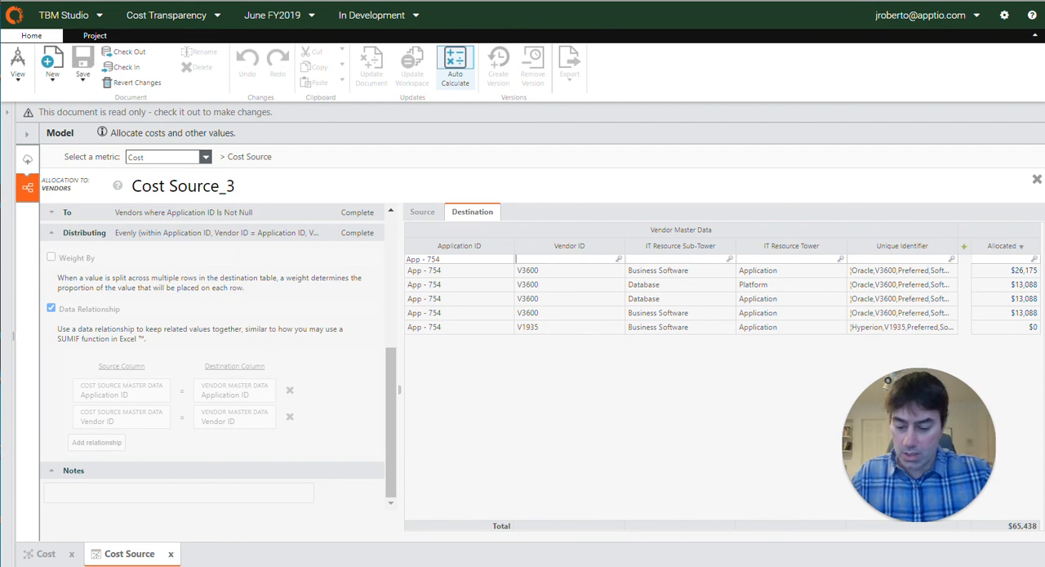
pyautogui.write('V1051')
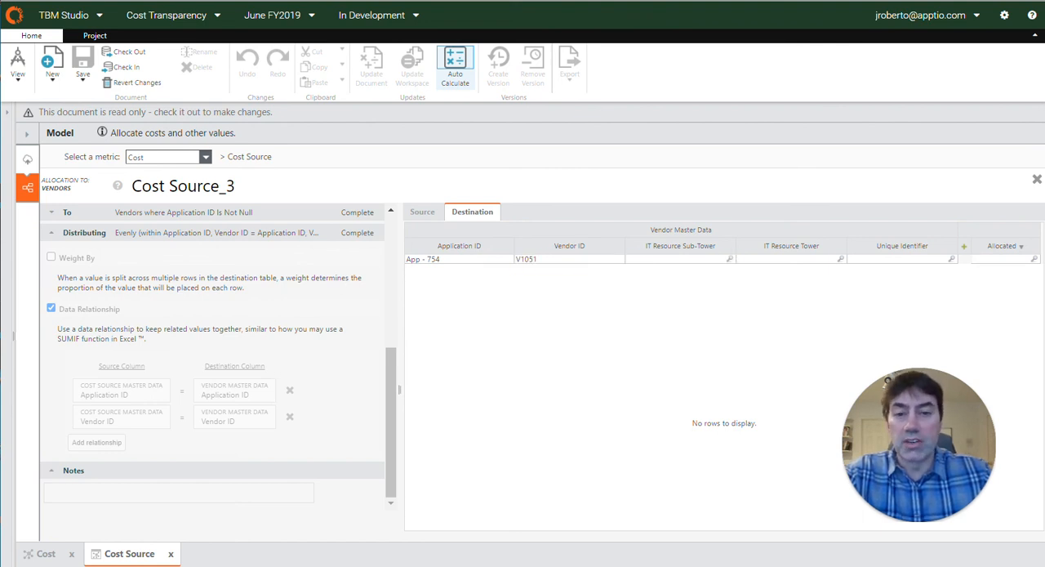
pyautogui.click(526, 259)
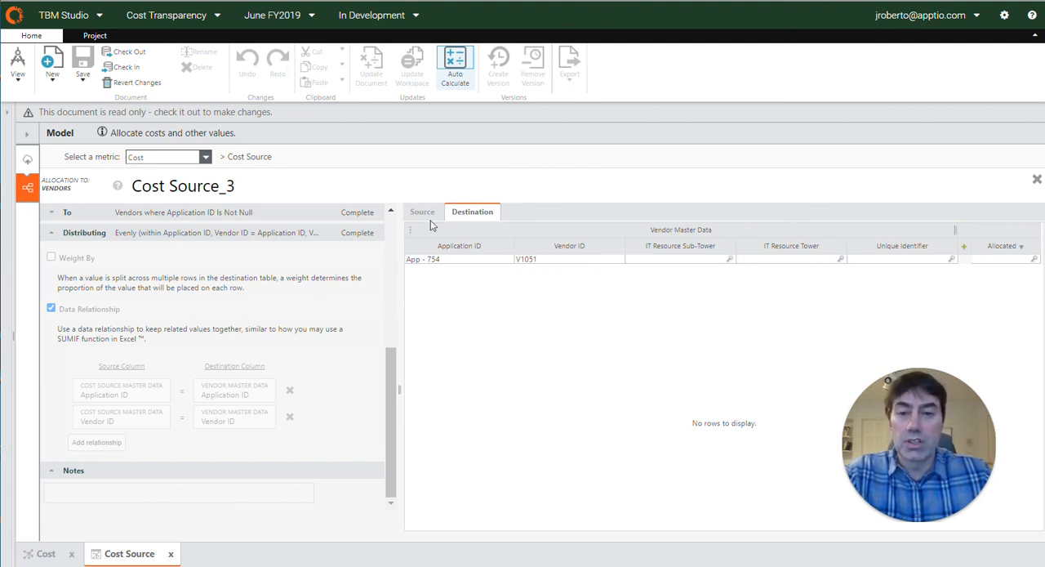
# Compare the $81,119 App - 754 / V1051 source row against its empty destination match, ending on Source.
pyautogui.click(422, 212)
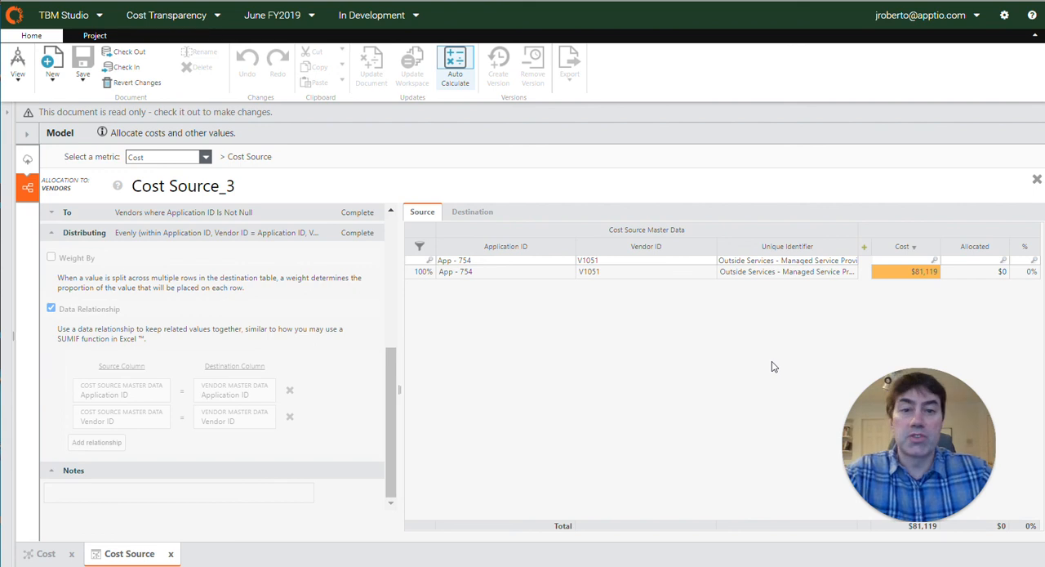
pyautogui.click(472, 212)
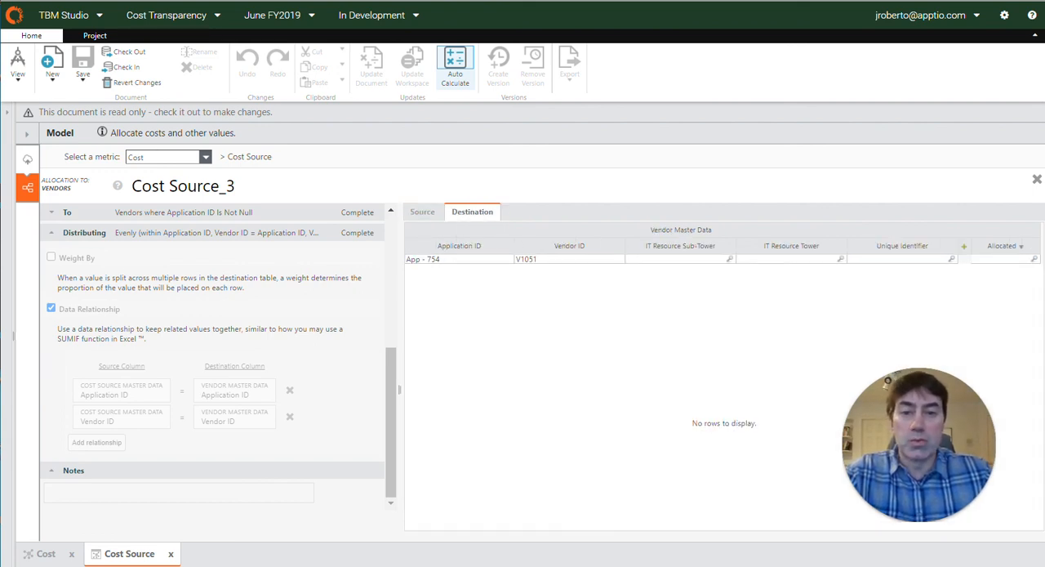
pyautogui.moveTo(422, 215)
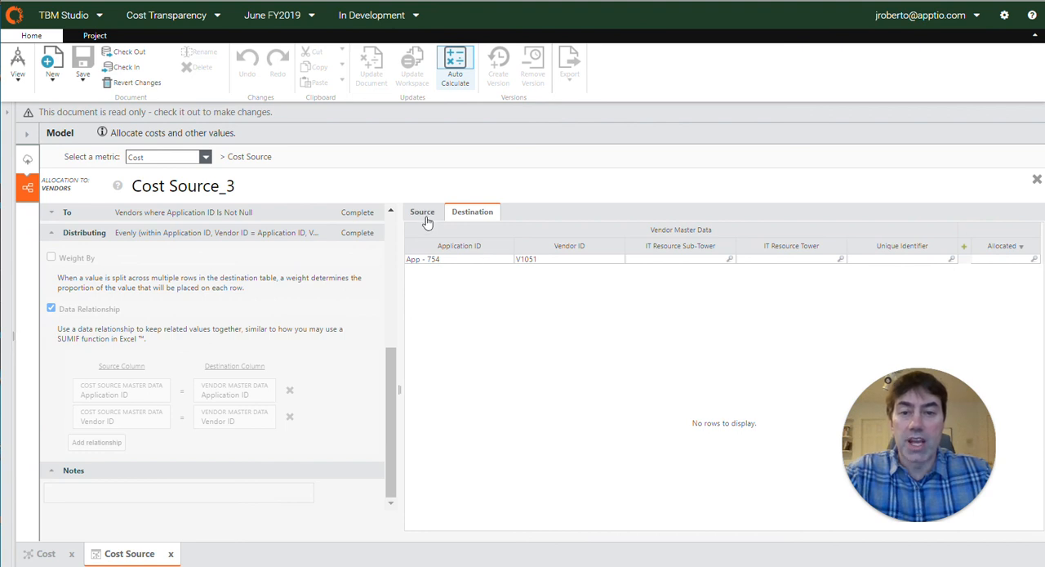
pyautogui.click(422, 211)
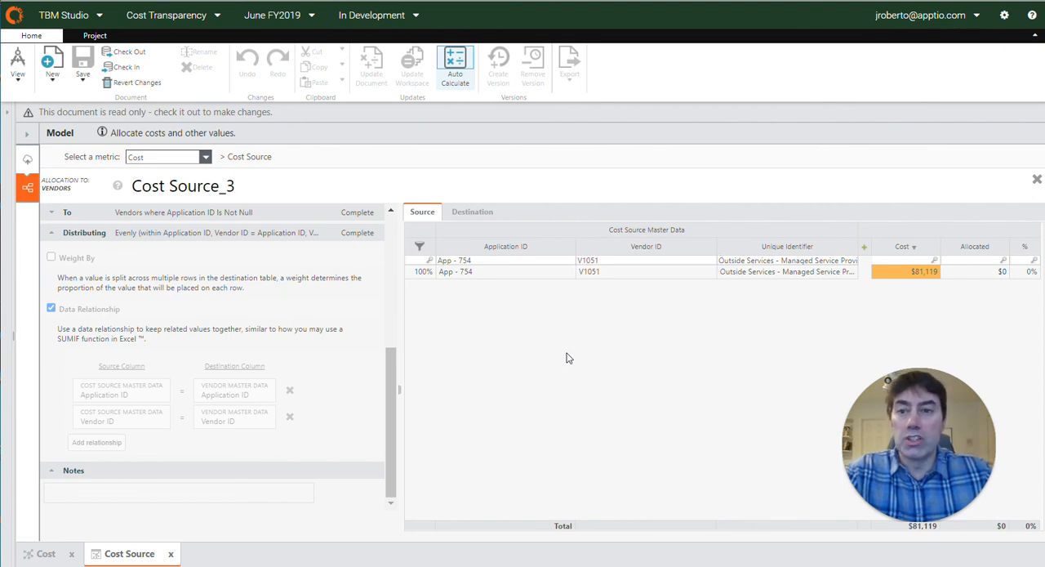
pyautogui.moveTo(481, 270)
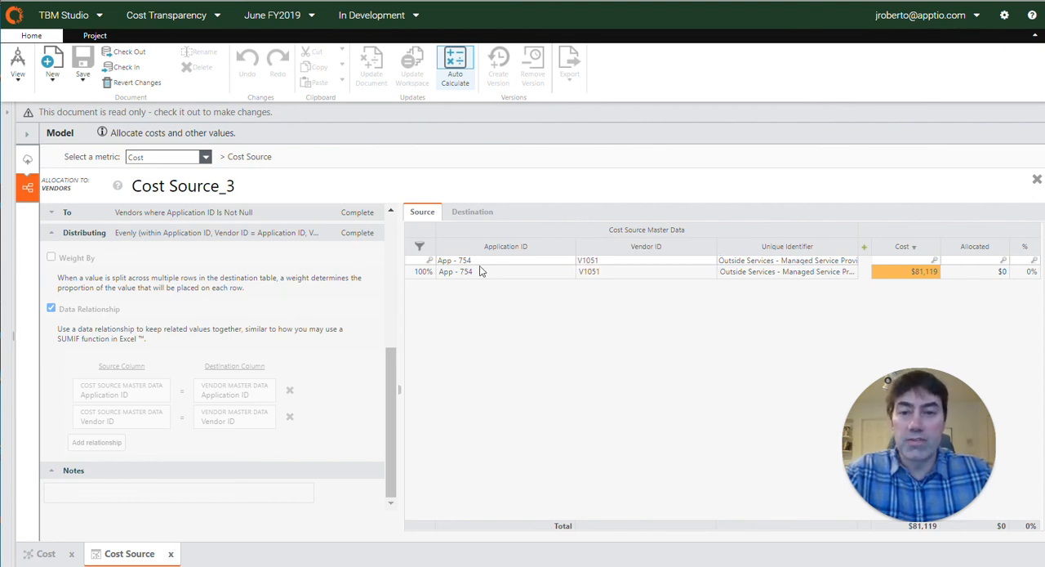
pyautogui.moveTo(316, 392)
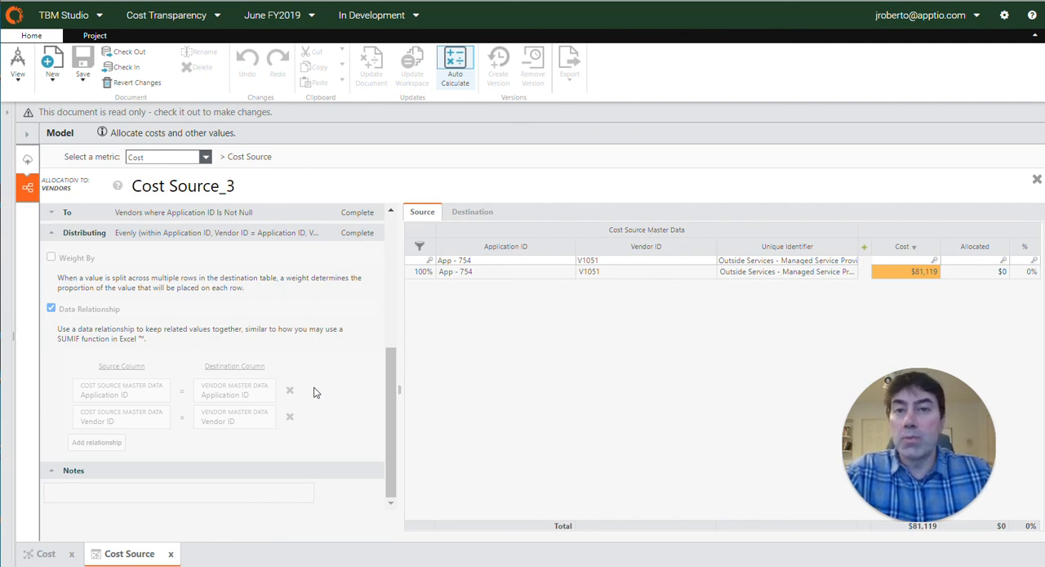
pyautogui.moveTo(355, 322)
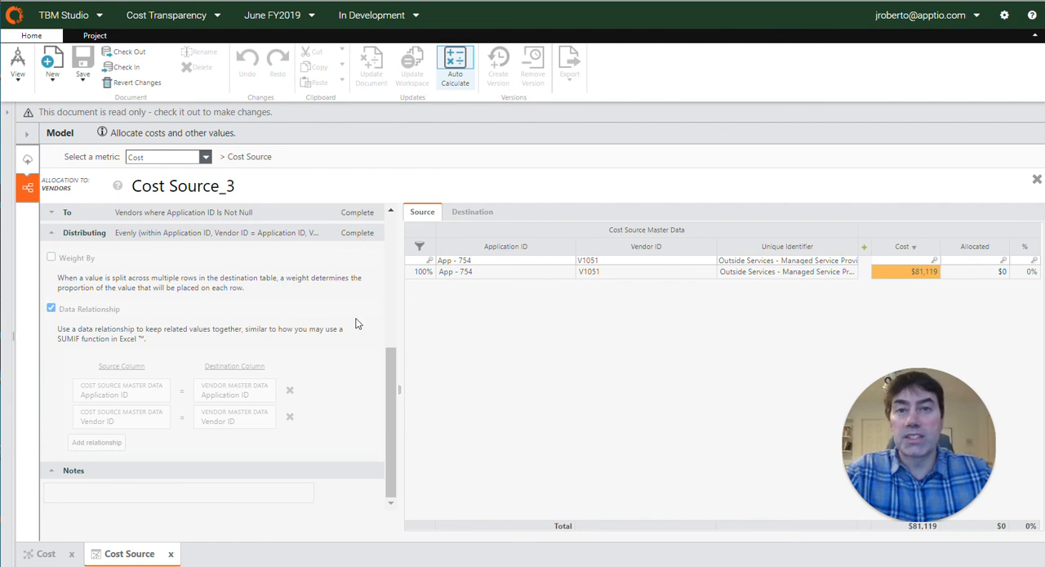